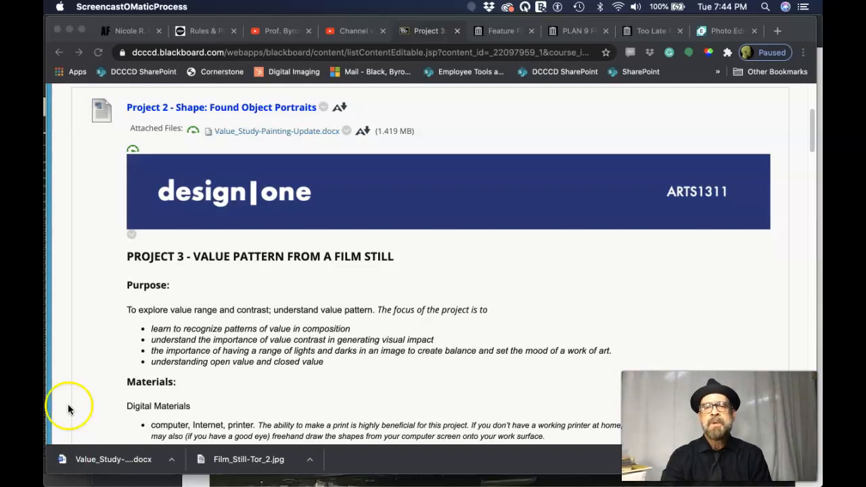
- Scroll the Blackboard page to the photo of the taped posterized print beside paint tubes
scroll(down, 3)
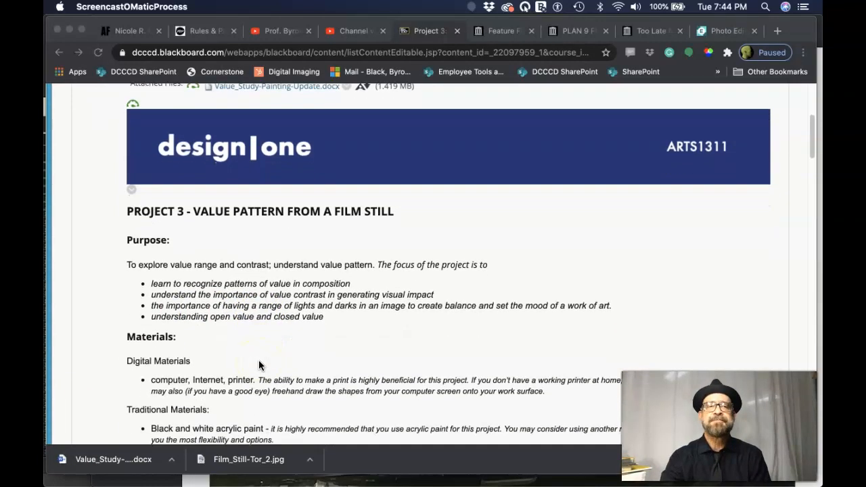
scroll(down, 3)
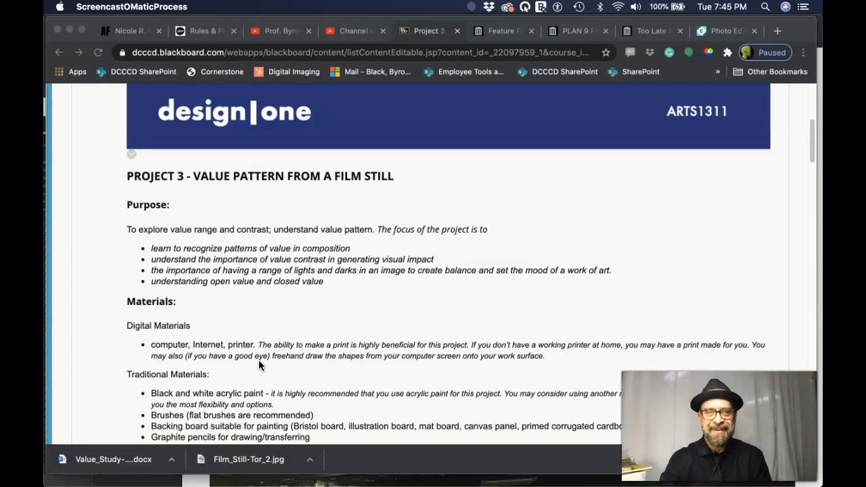
scroll(down, 3)
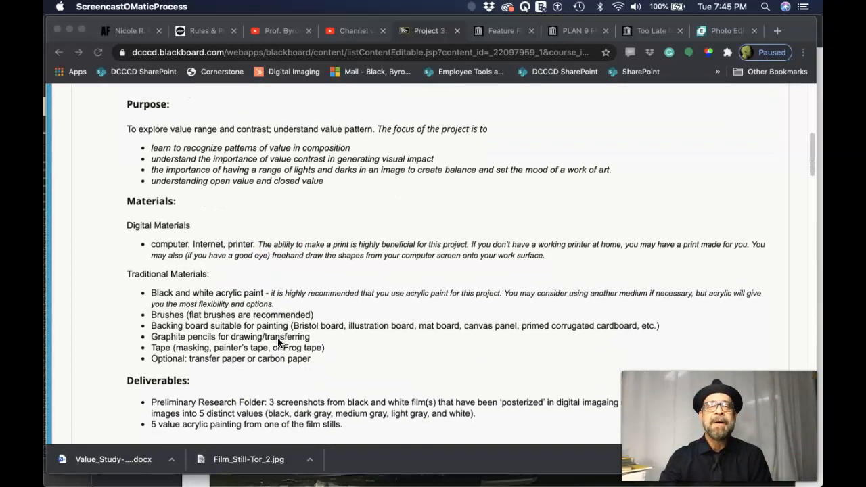
scroll(down, 3)
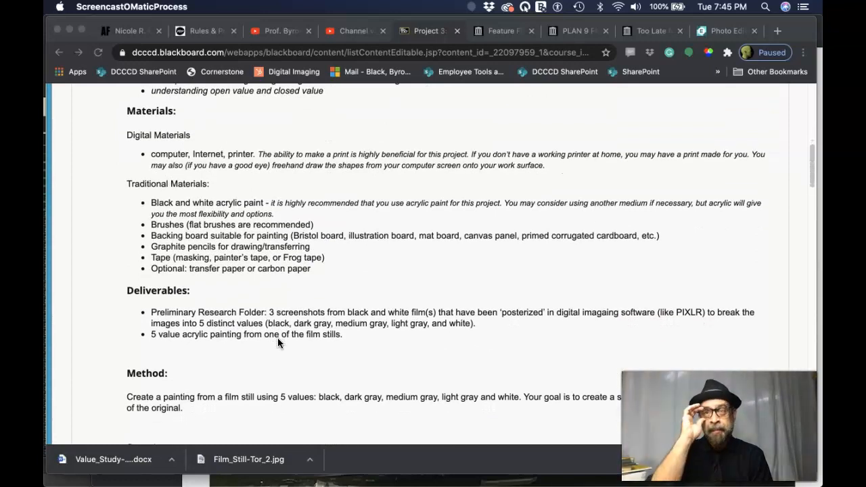
scroll(down, 3)
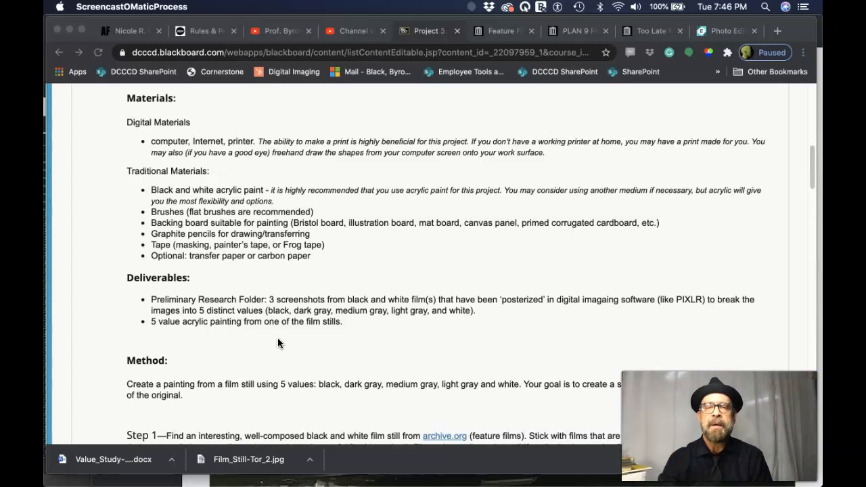
scroll(down, 3)
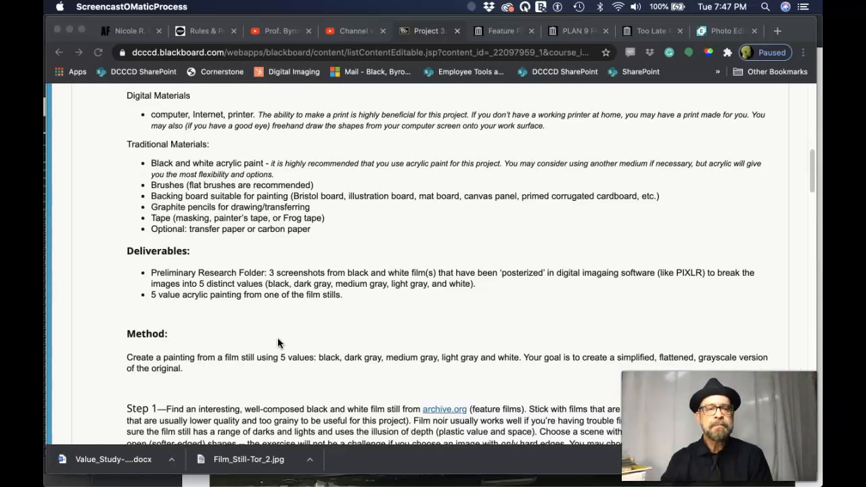
scroll(down, 3)
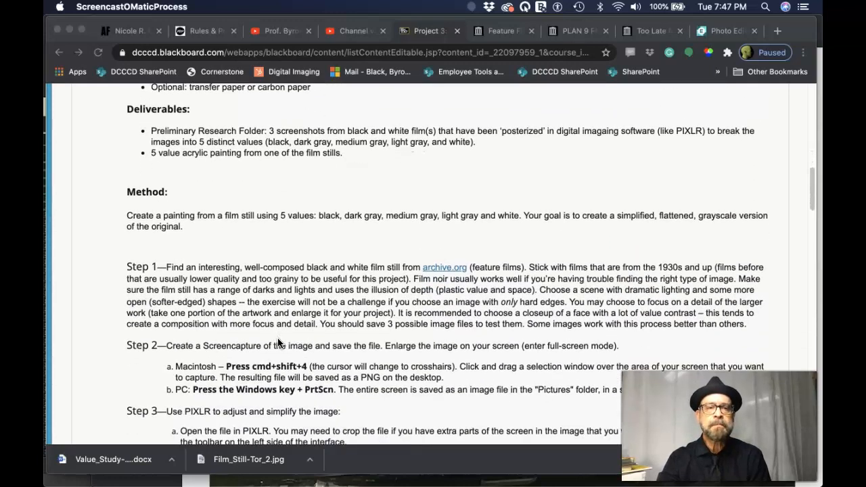
scroll(down, 3)
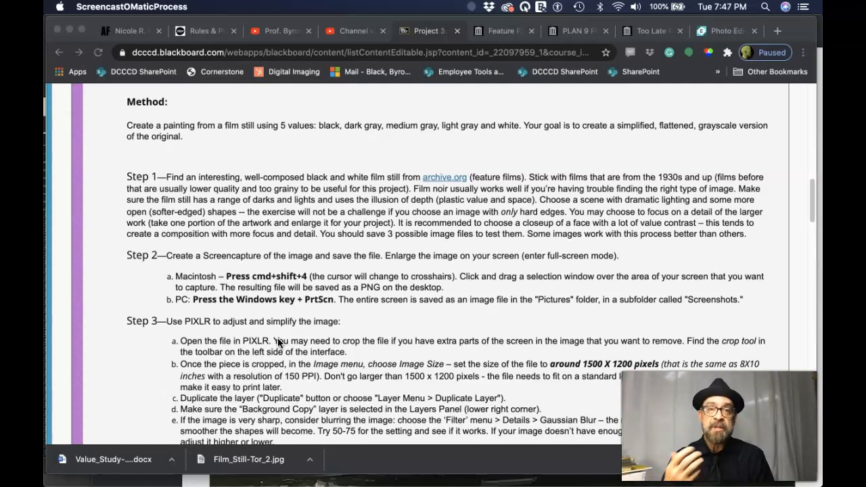
mouse_move(457, 184)
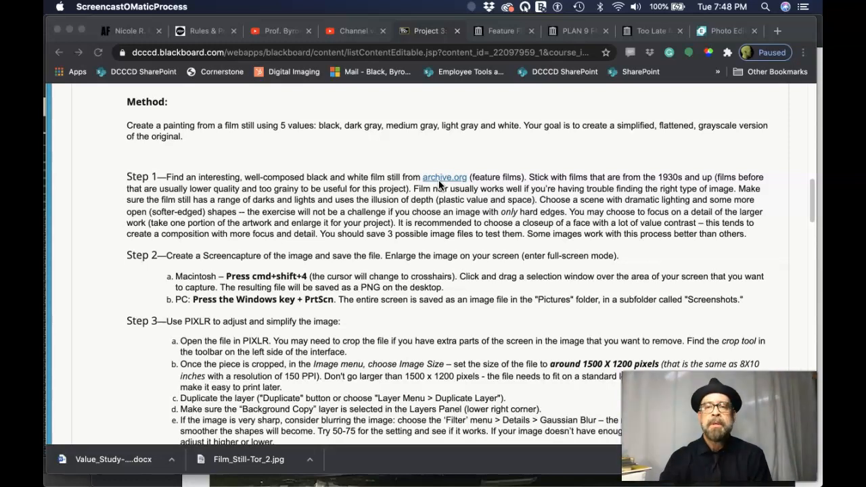
scroll(down, 3)
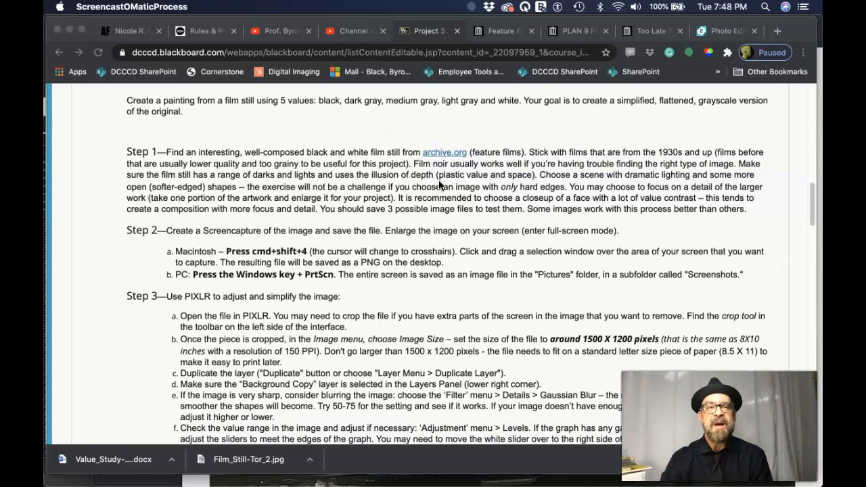
scroll(down, 3)
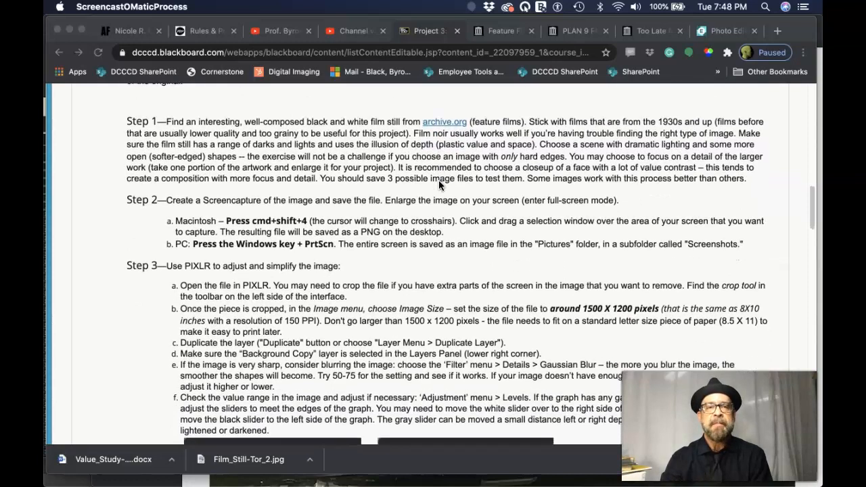
scroll(down, 3)
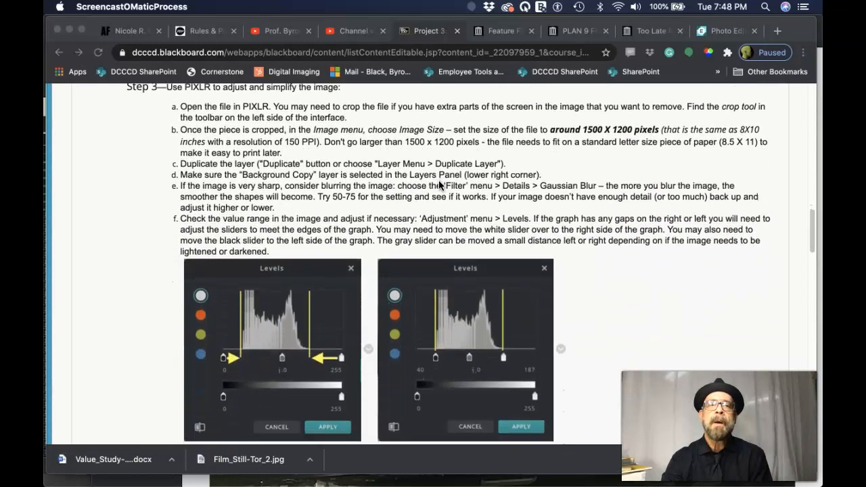
scroll(down, 3)
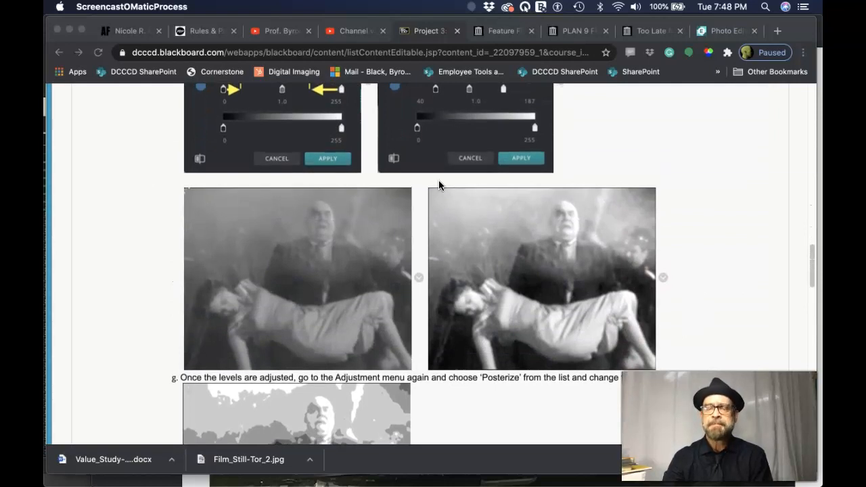
scroll(down, 3)
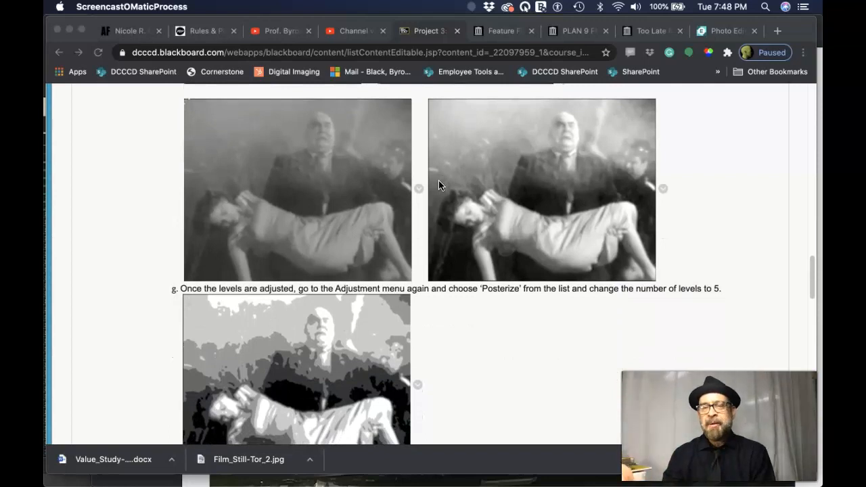
scroll(down, 3)
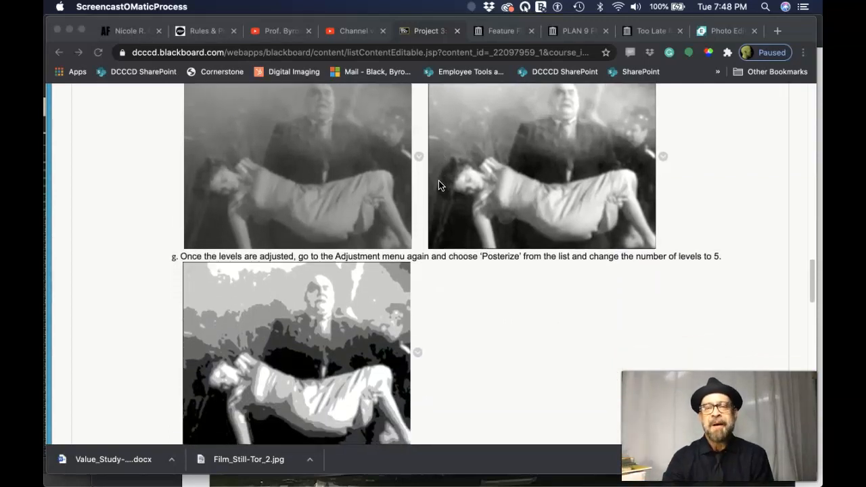
scroll(down, 3)
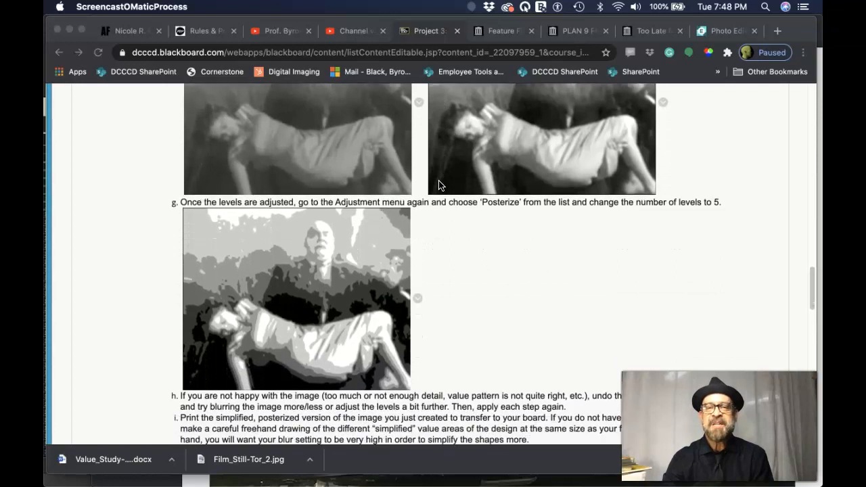
scroll(down, 3)
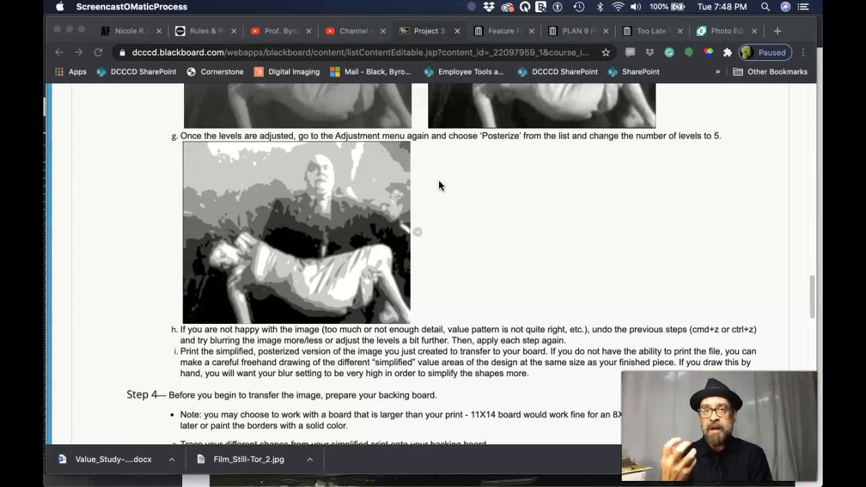
scroll(down, 3)
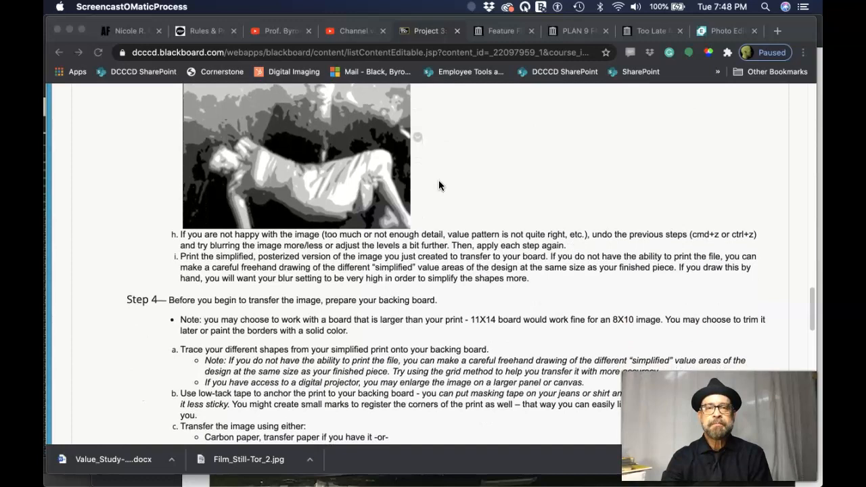
scroll(down, 3)
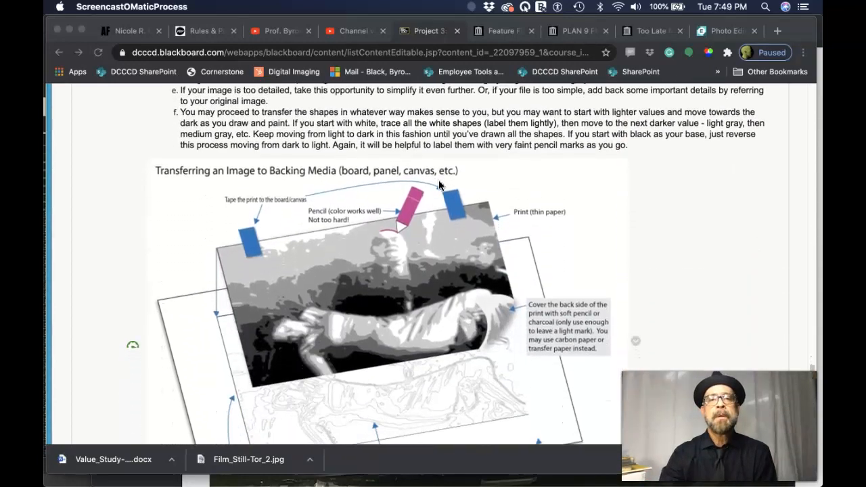
scroll(down, 3)
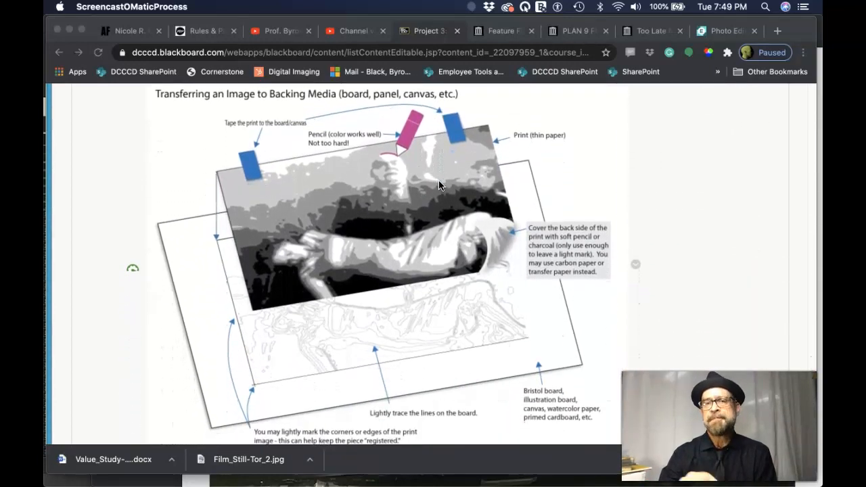
scroll(down, 3)
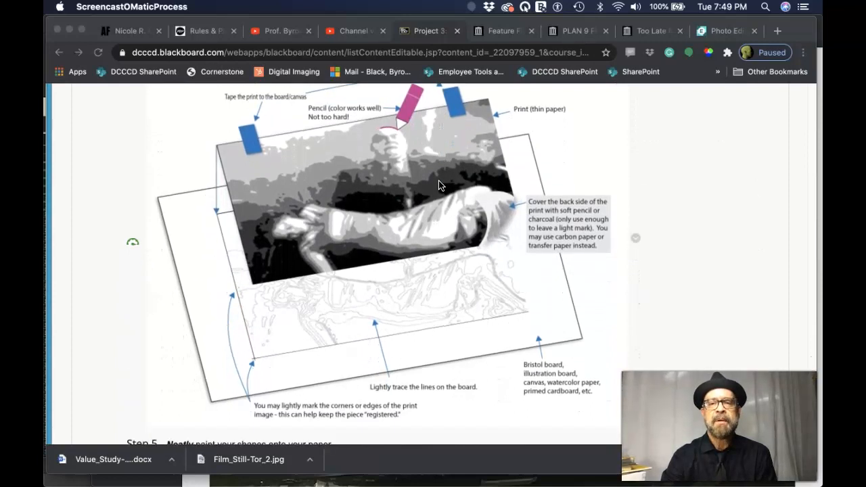
scroll(down, 3)
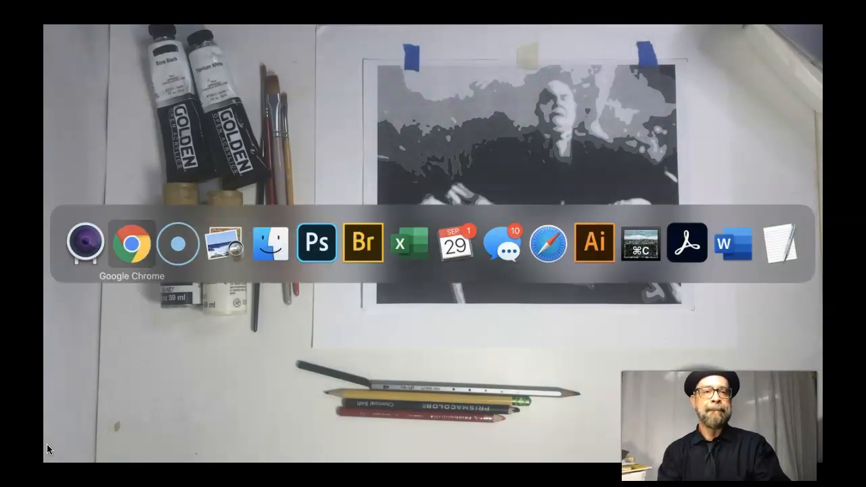
- Bring Chrome's Blackboard Project 3 page with the transfer-tracing diagram back to the front
click(131, 244)
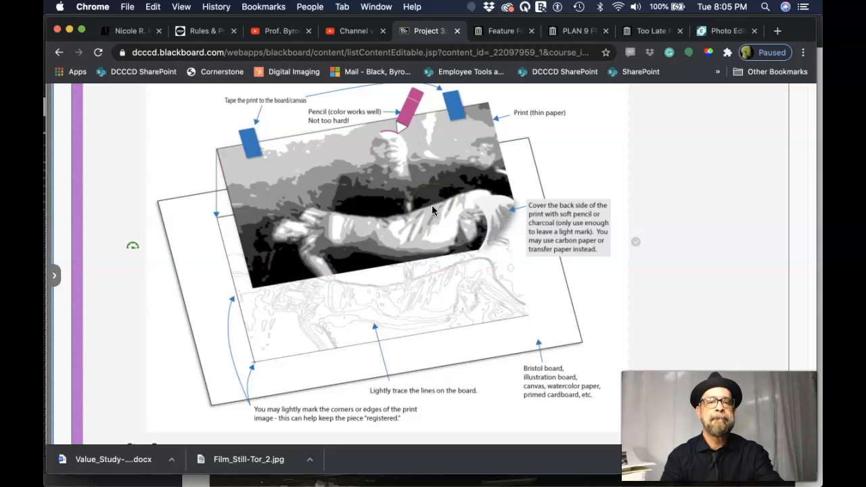
key(cmd+tab)
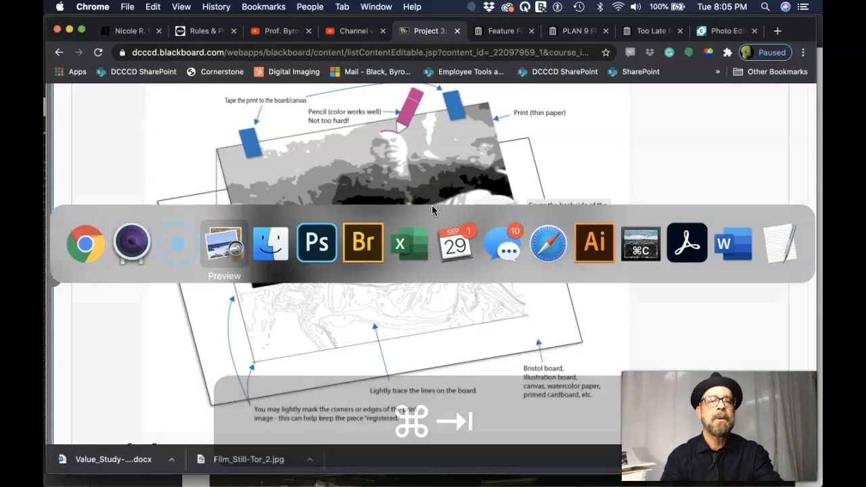
click(225, 244)
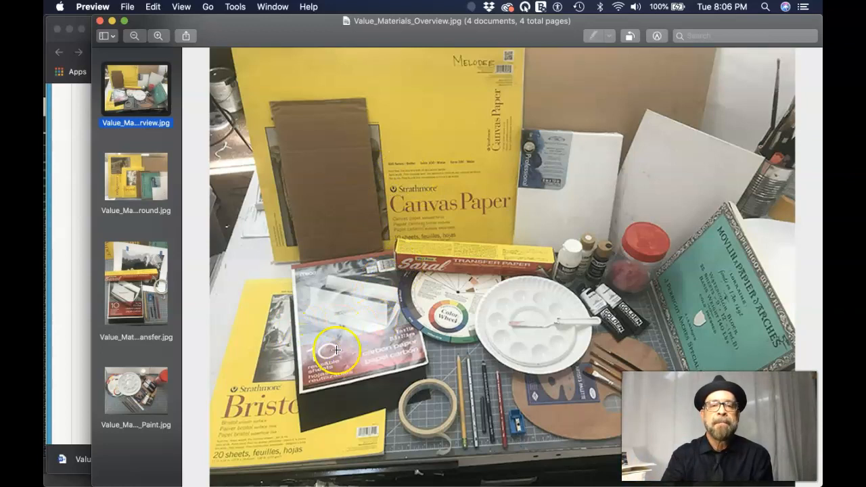
mouse_move(394, 325)
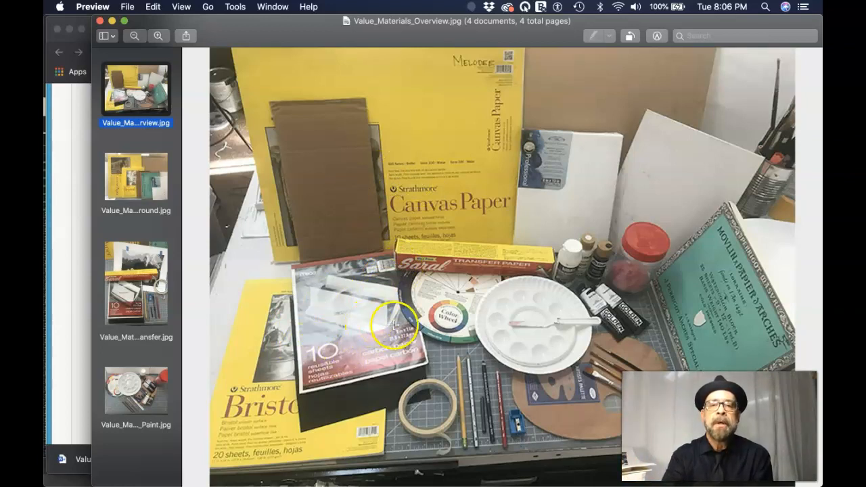
mouse_move(456, 266)
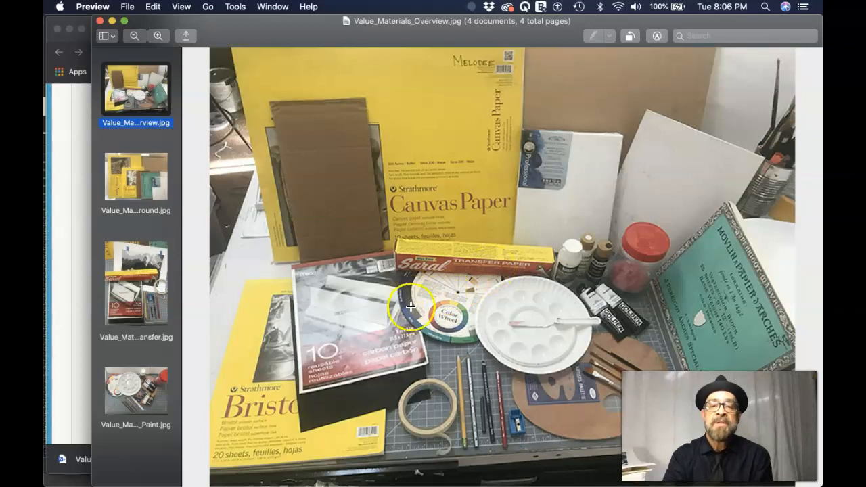
mouse_move(418, 289)
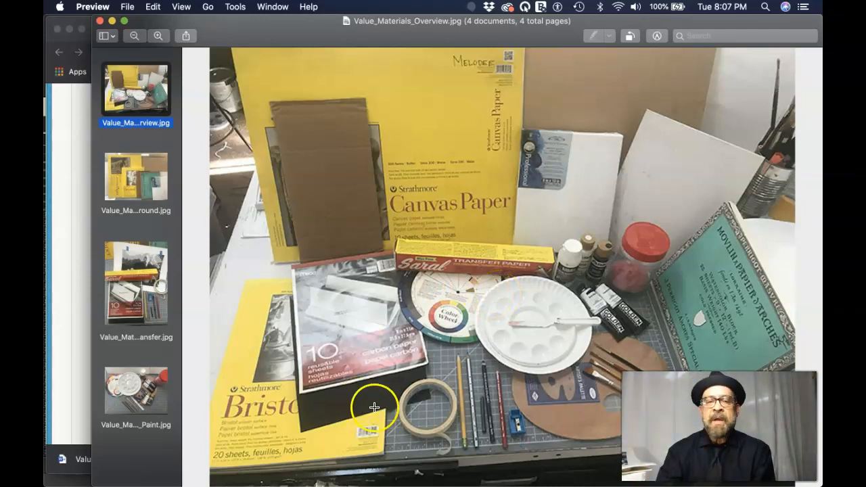
mouse_move(434, 429)
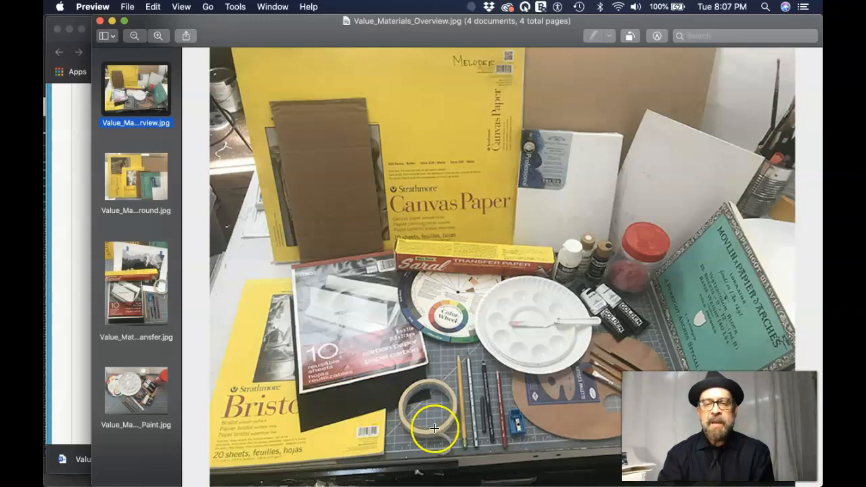
mouse_move(494, 411)
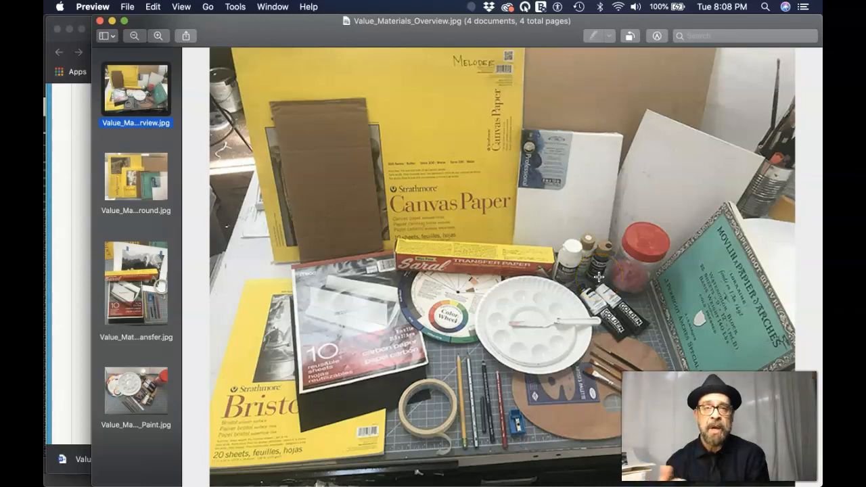
mouse_move(555, 276)
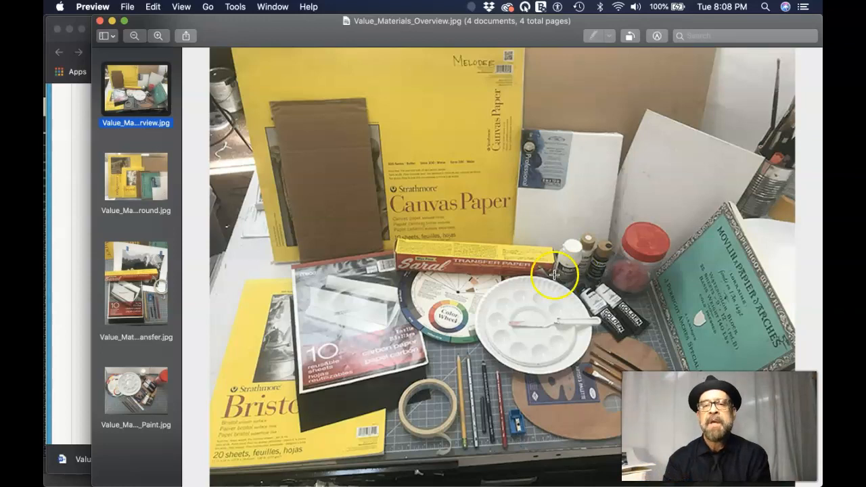
mouse_move(561, 338)
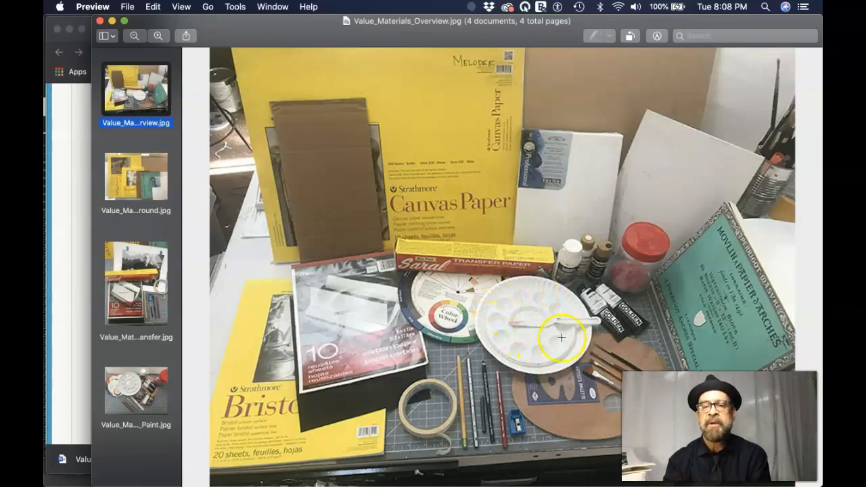
mouse_move(552, 309)
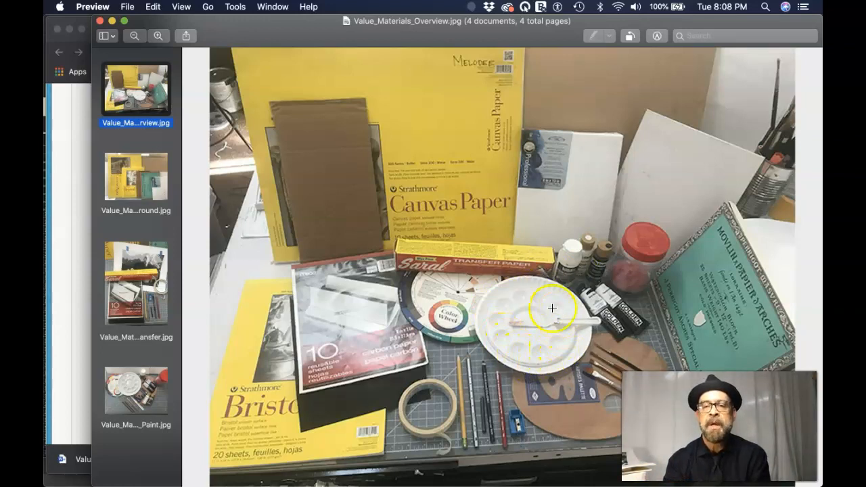
mouse_move(563, 341)
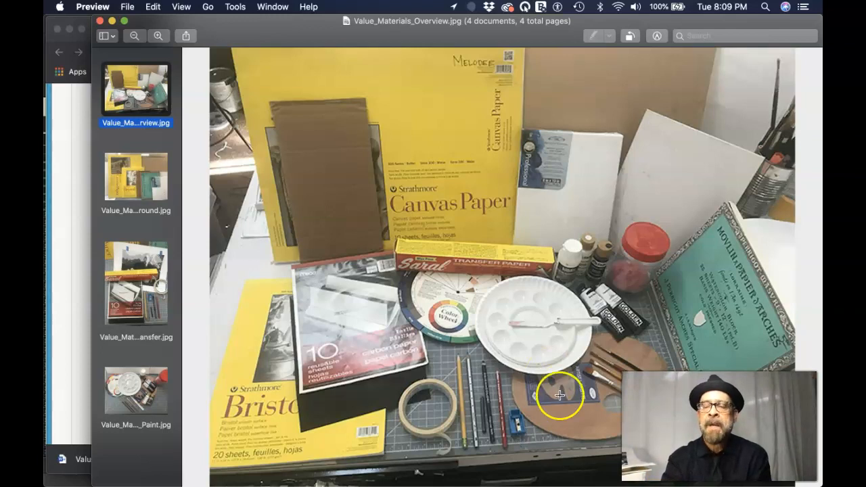
mouse_move(574, 405)
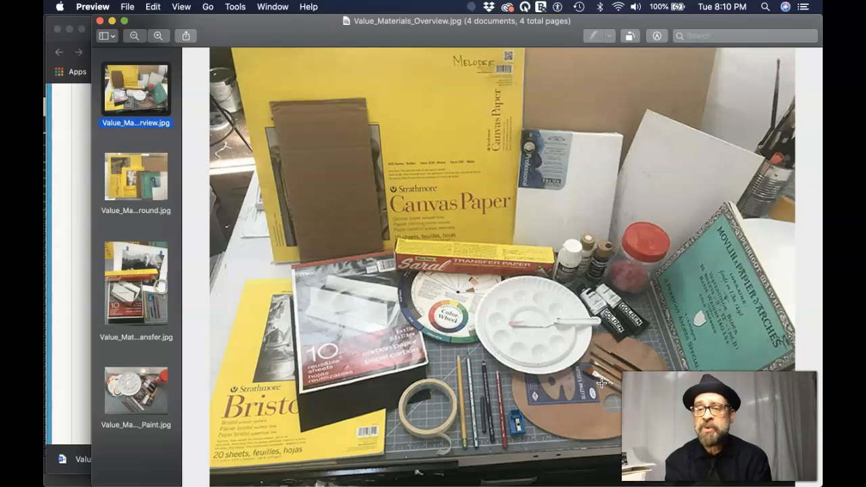
mouse_move(636, 318)
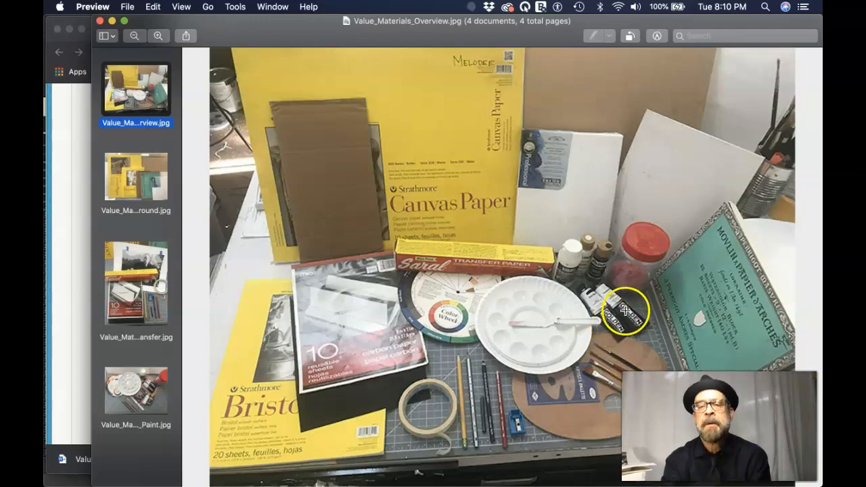
mouse_move(621, 308)
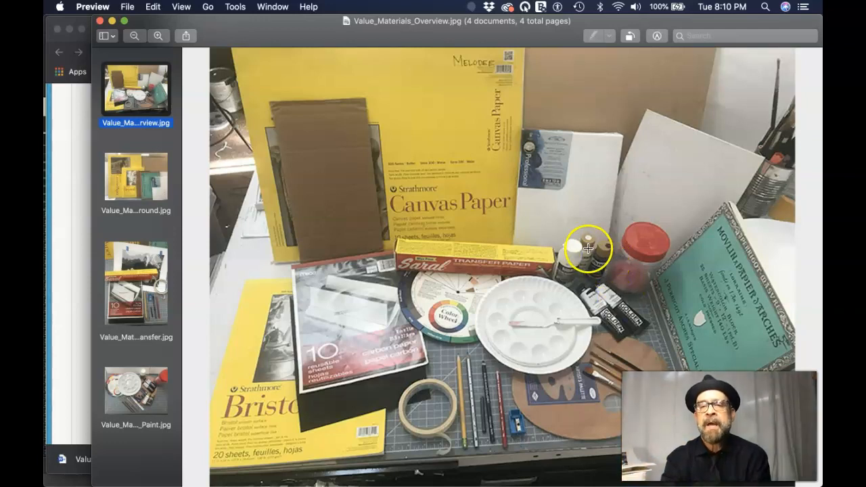
mouse_move(602, 261)
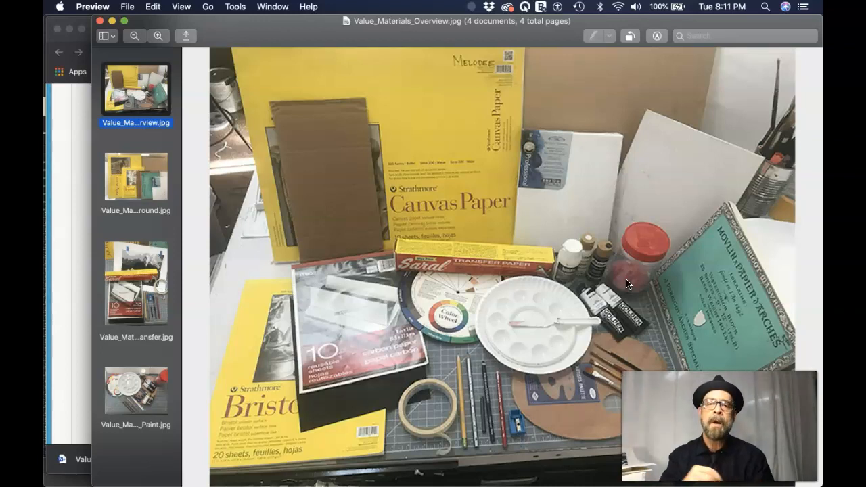
mouse_move(78, 230)
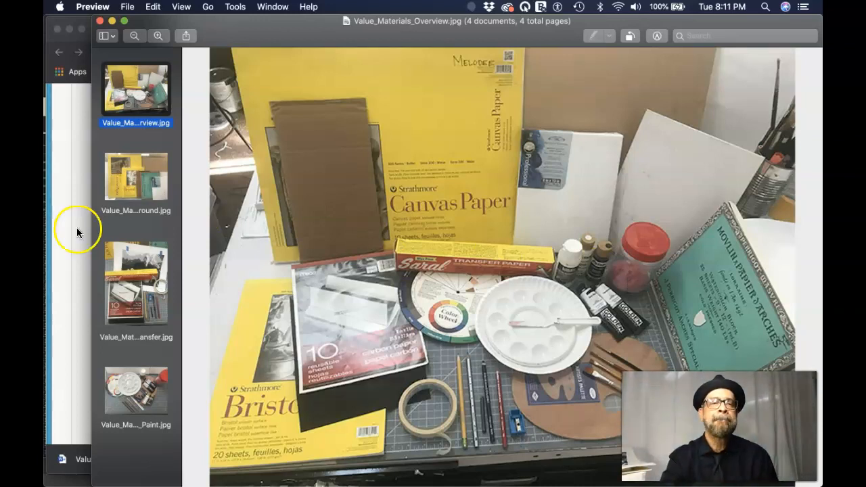
- In Preview, view the Value_Materials_Ground.jpg photo, then Value_Materials_Transfer.jpg
click(135, 176)
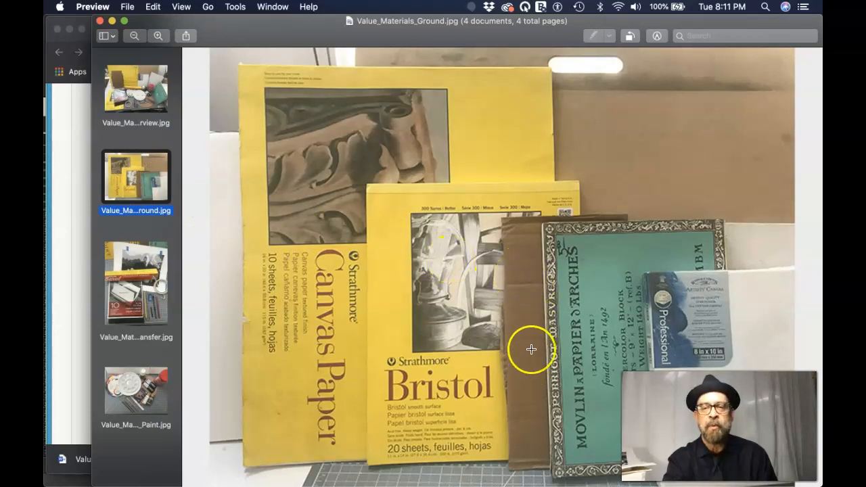
mouse_move(706, 340)
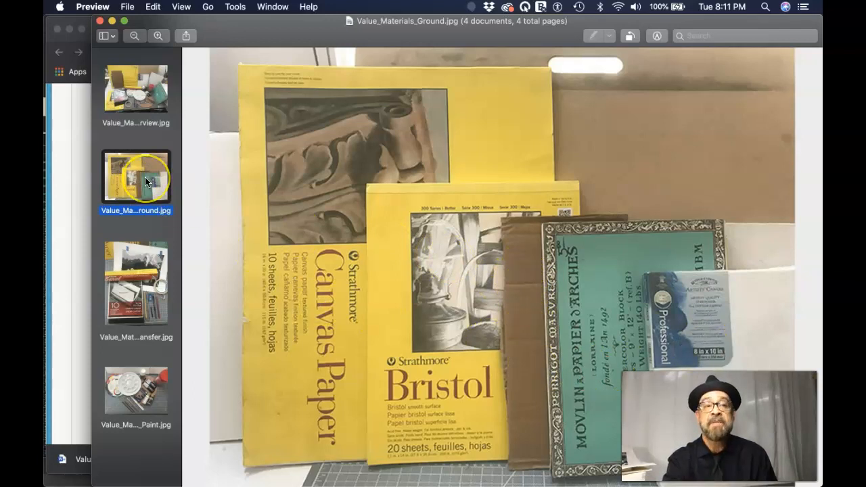
mouse_move(136, 271)
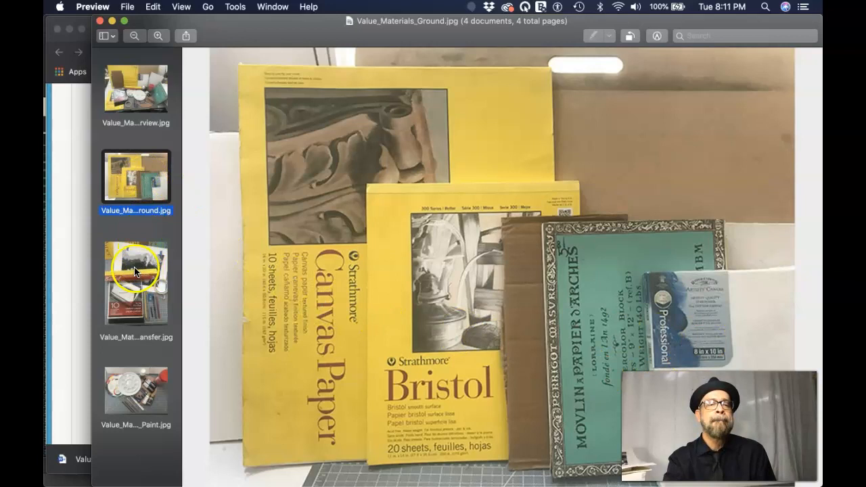
click(135, 283)
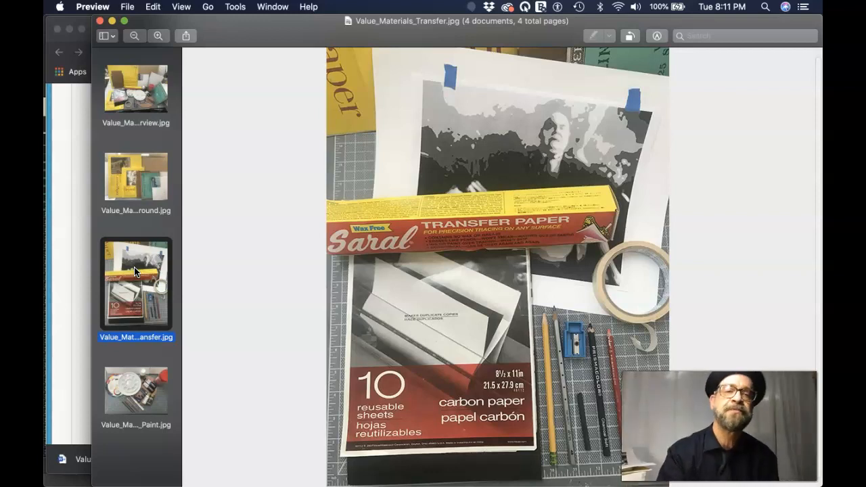
- View the fourth paint-materials photo in Preview, then return to Blackboard's tracing diagram
click(136, 391)
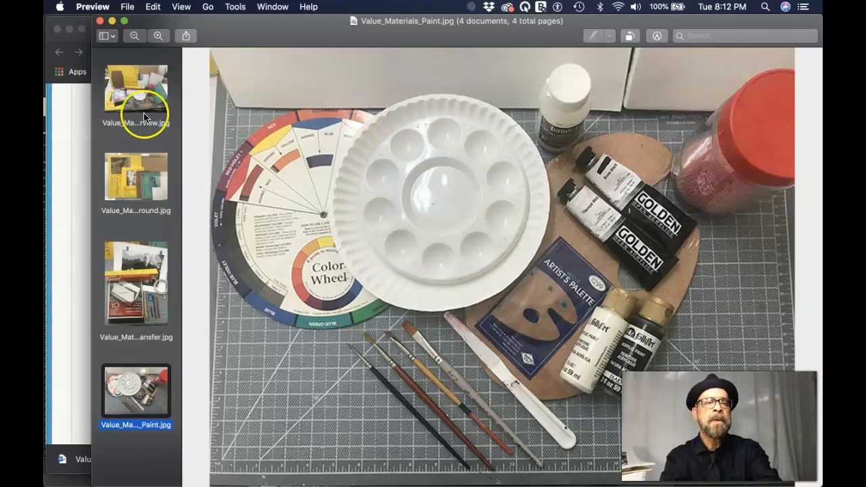
mouse_move(74, 148)
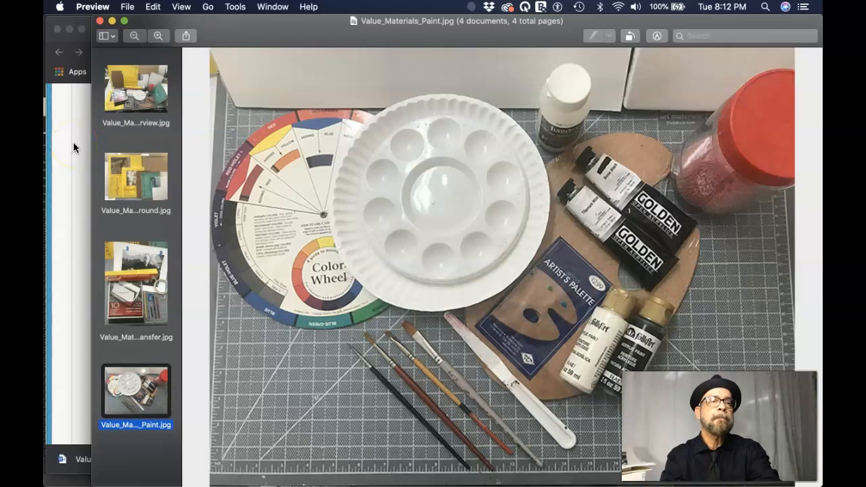
key(cmd+tab)
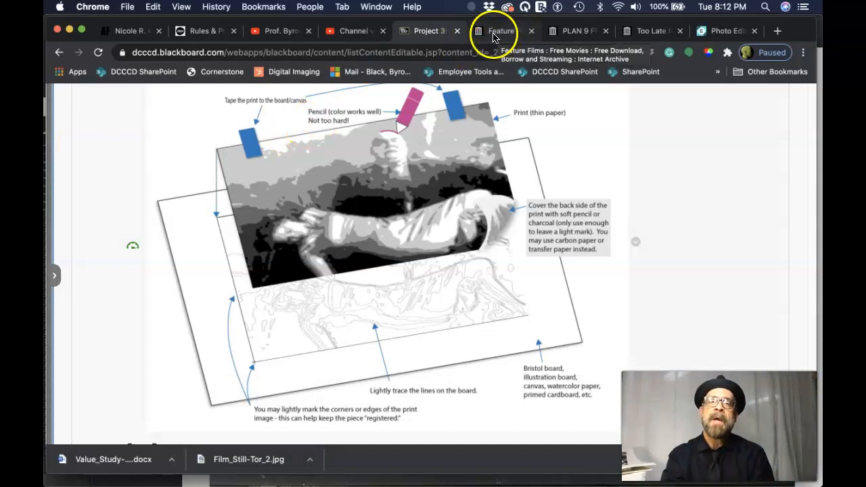
- Switch to the archive.org Feature Films tab and scroll down to the genre collection tiles
click(500, 31)
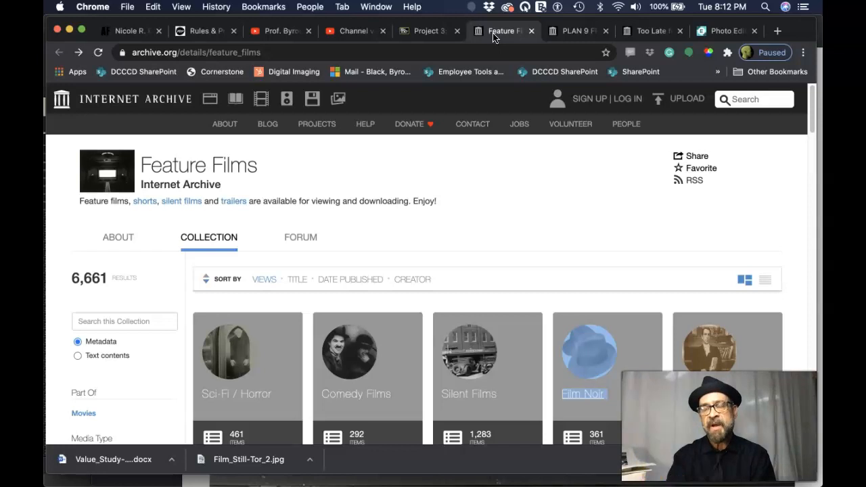
mouse_move(456, 102)
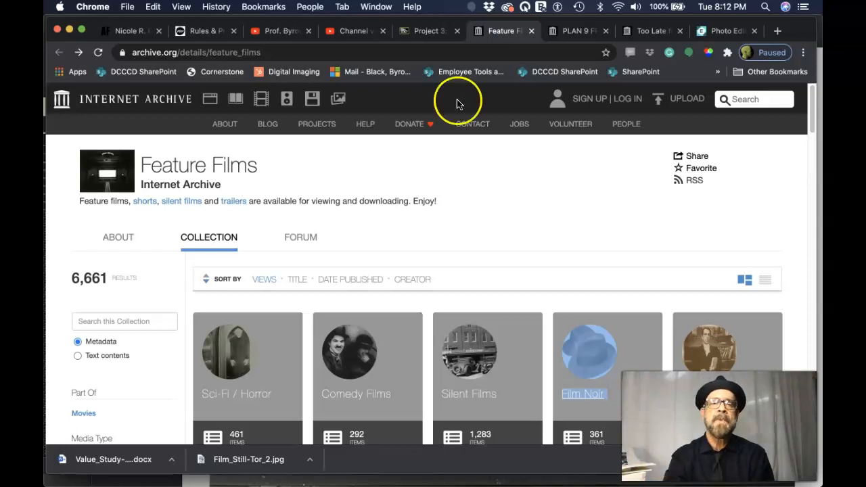
mouse_move(425, 157)
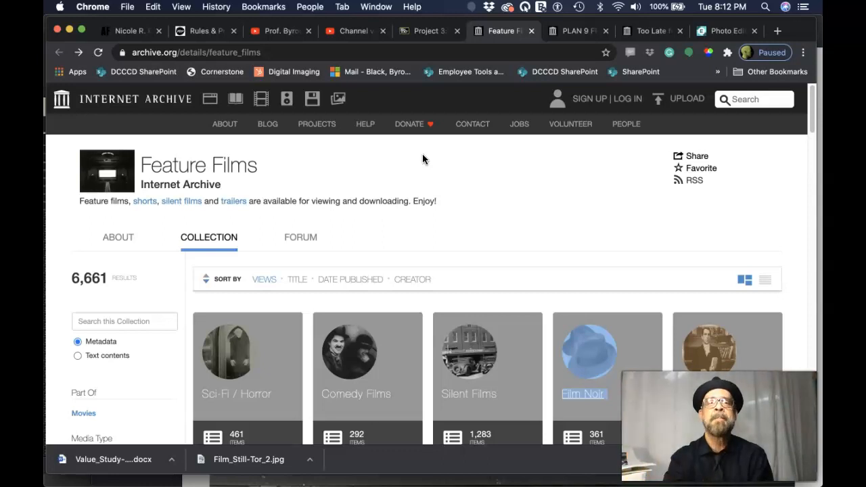
mouse_move(440, 228)
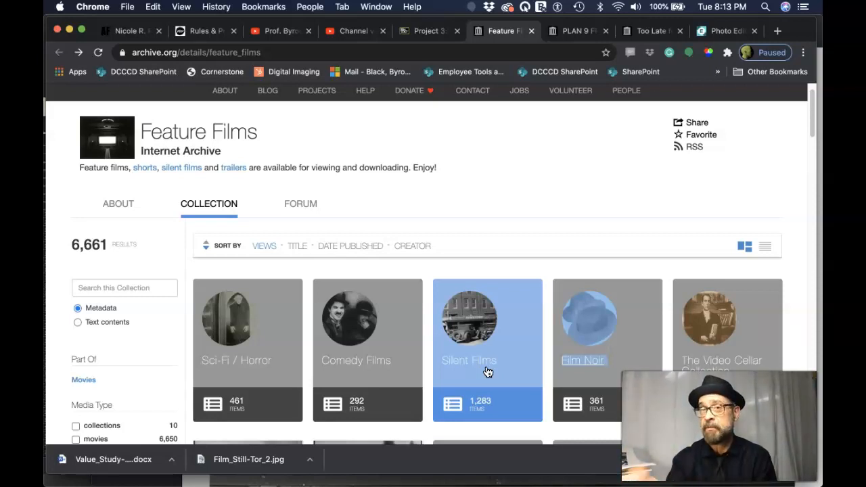
scroll(down, 3)
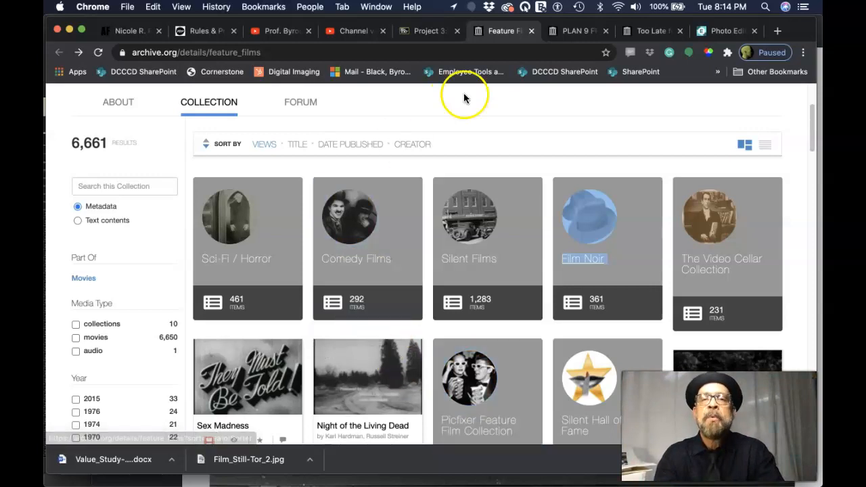
- Open the Plan 9 From Outer Space trailer, play it, and scrub to 00:59
click(572, 30)
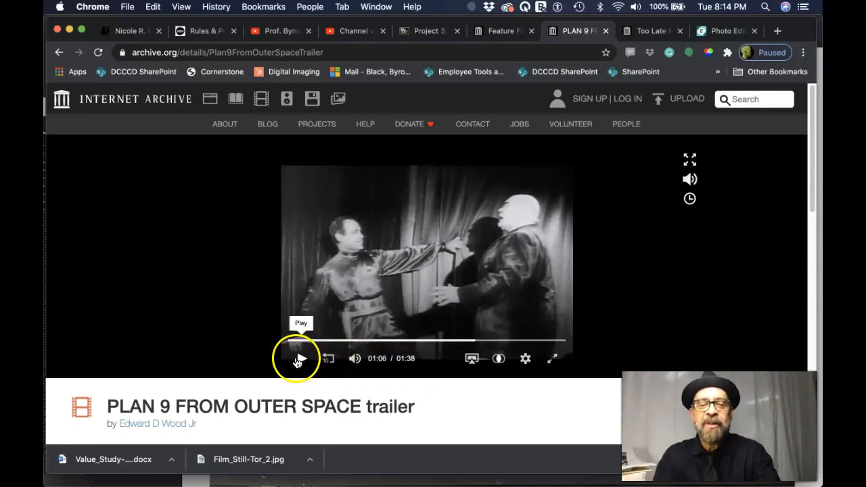
click(301, 359)
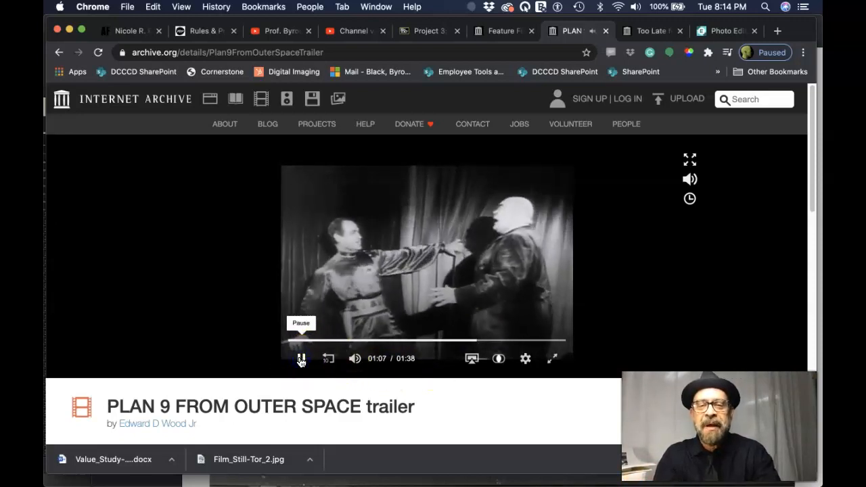
click(301, 358)
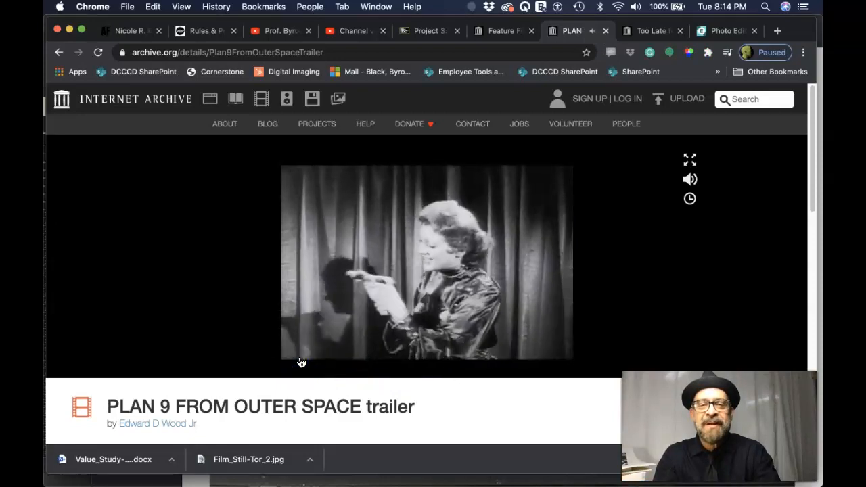
click(302, 359)
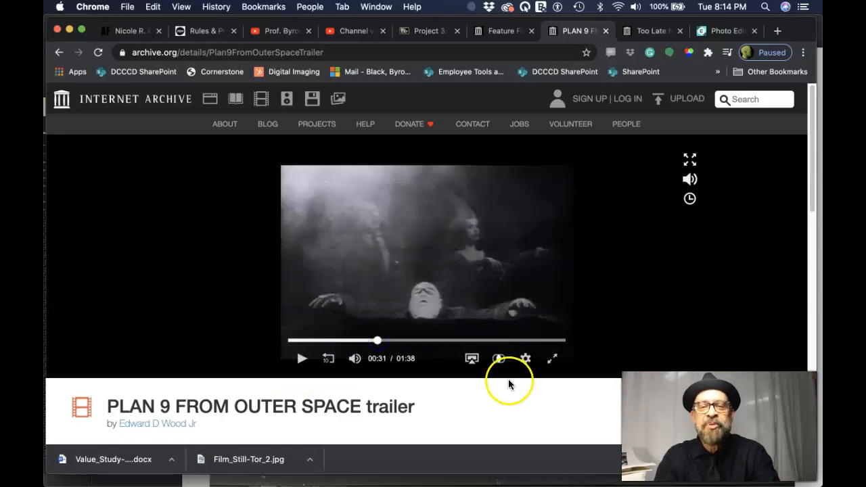
mouse_move(377, 340)
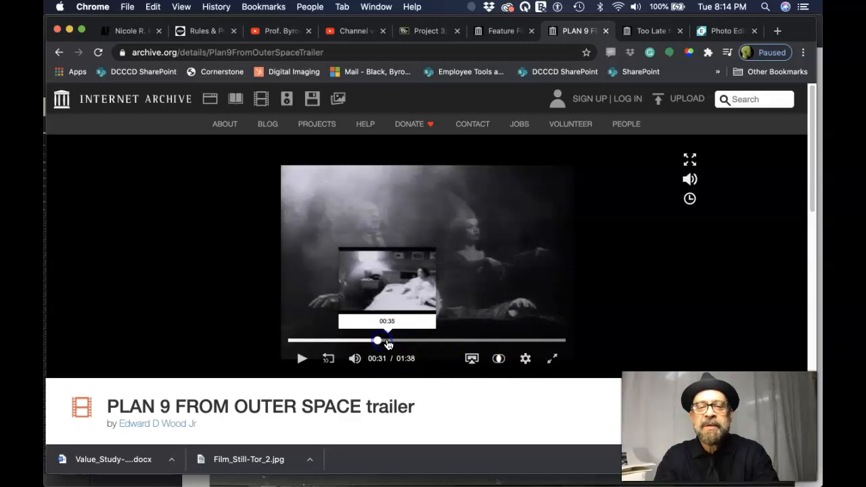
drag(378, 340, 417, 340)
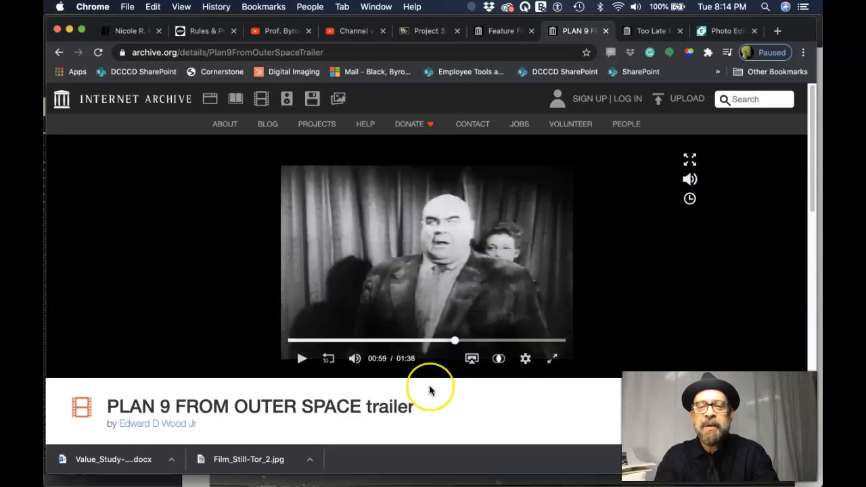
mouse_move(431, 391)
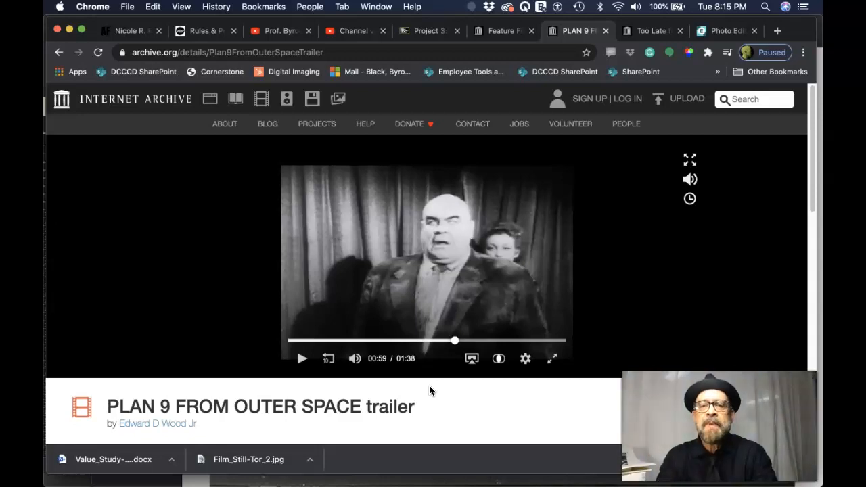
mouse_move(465, 325)
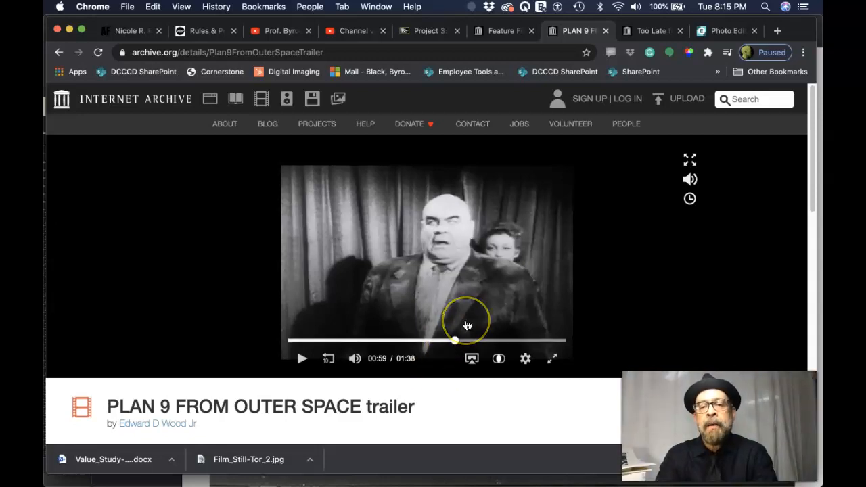
mouse_move(509, 260)
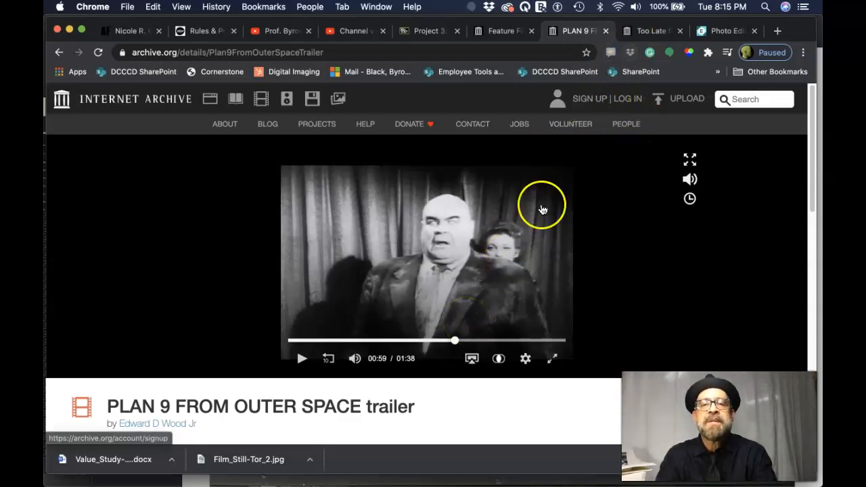
- Switch to the Too Late for Tears film tab, paused at 1:38:55
click(650, 31)
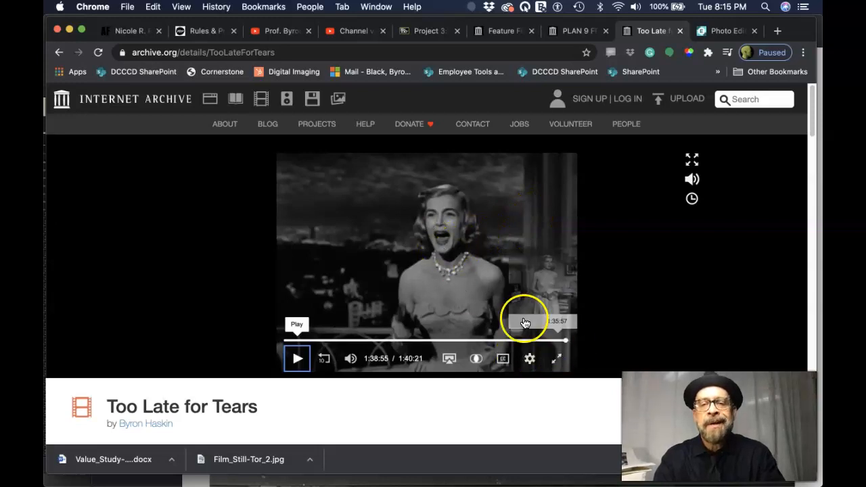
mouse_move(481, 206)
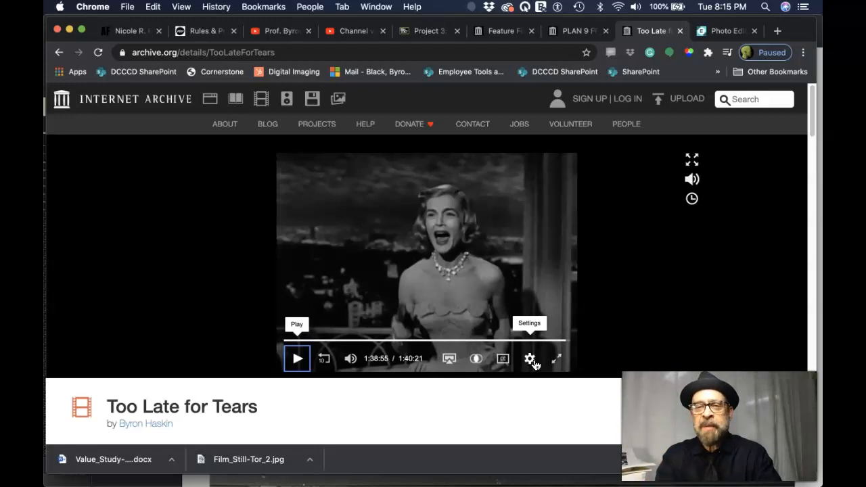
mouse_move(556, 359)
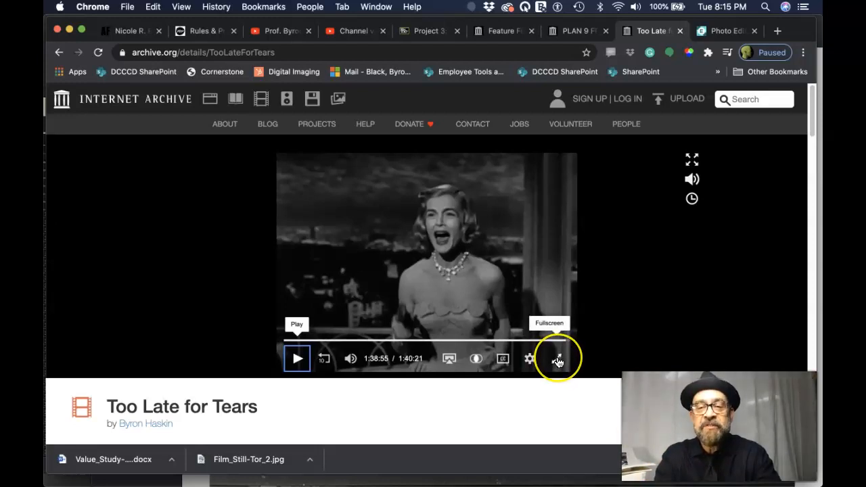
click(558, 358)
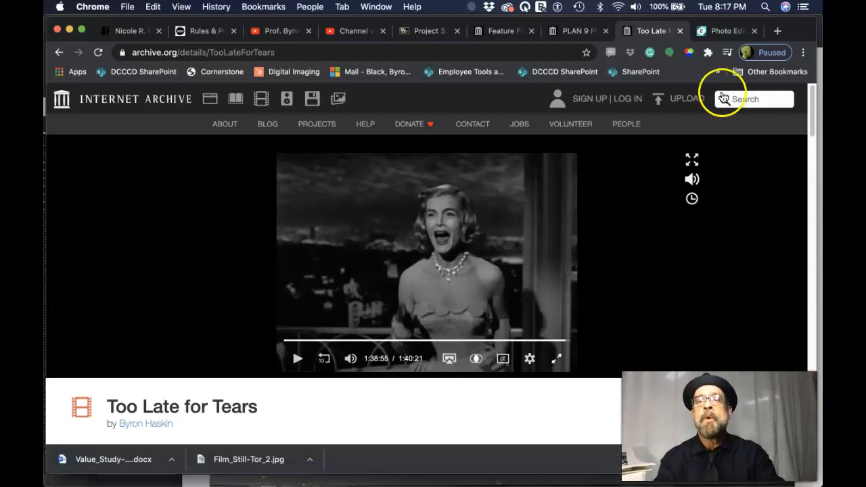
- Return to the Pixlr E film still and open the Levels adjustment
click(576, 30)
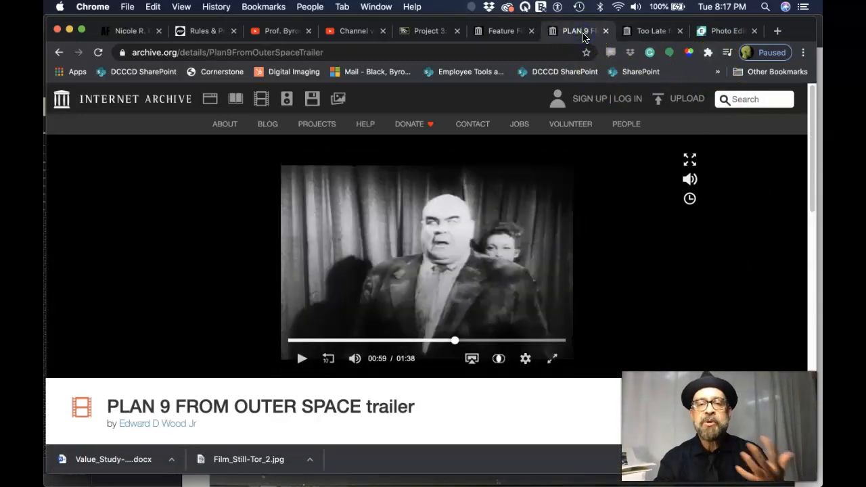
click(724, 31)
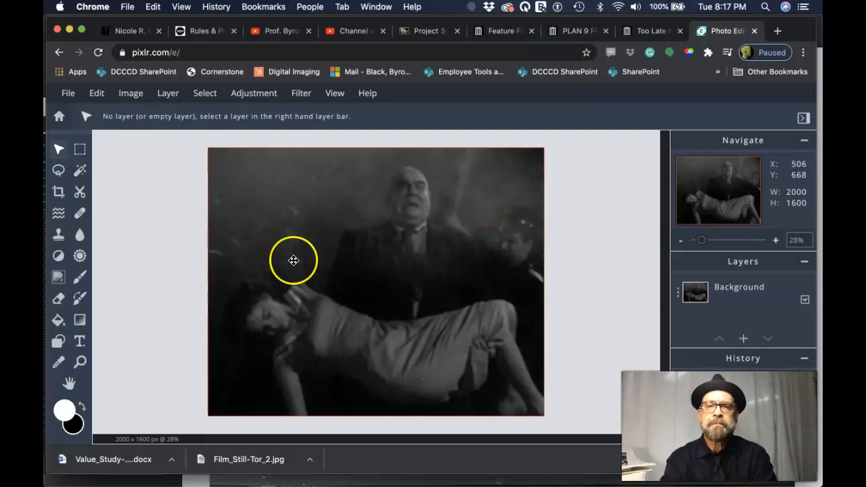
mouse_move(309, 256)
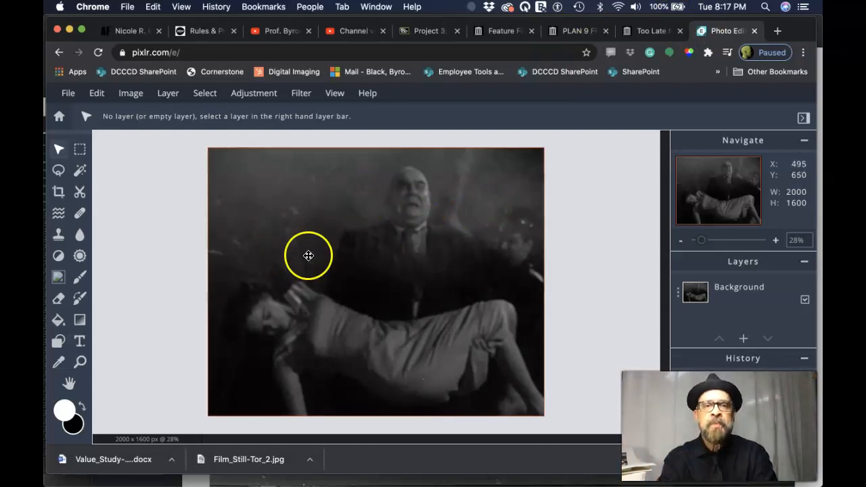
mouse_move(294, 284)
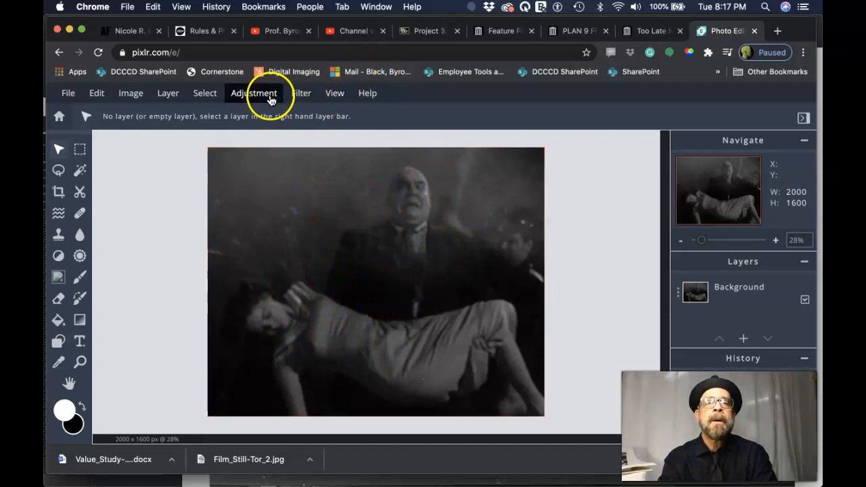
click(254, 93)
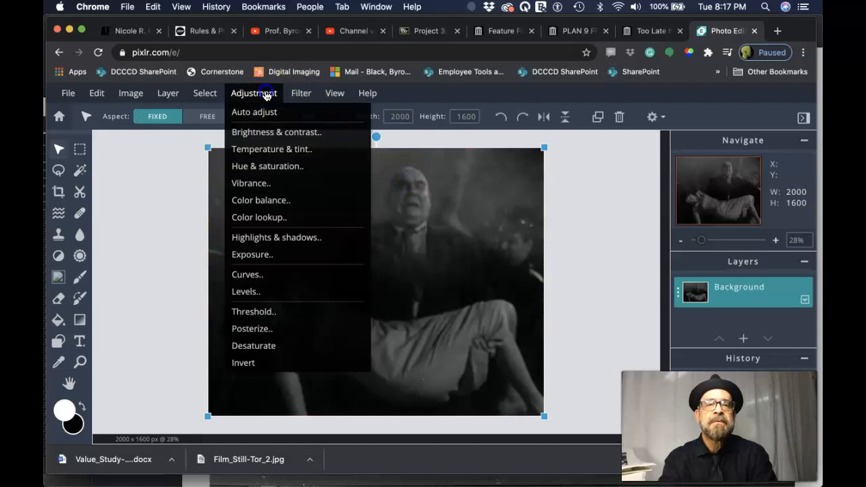
mouse_move(277, 217)
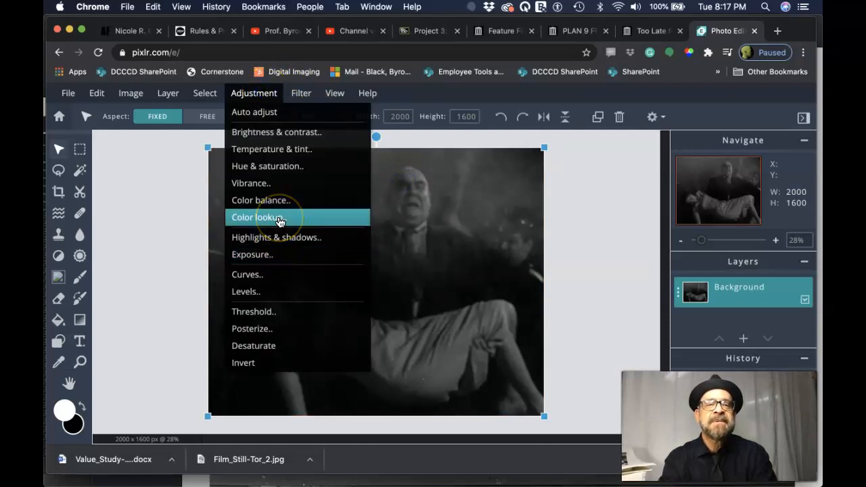
mouse_move(284, 149)
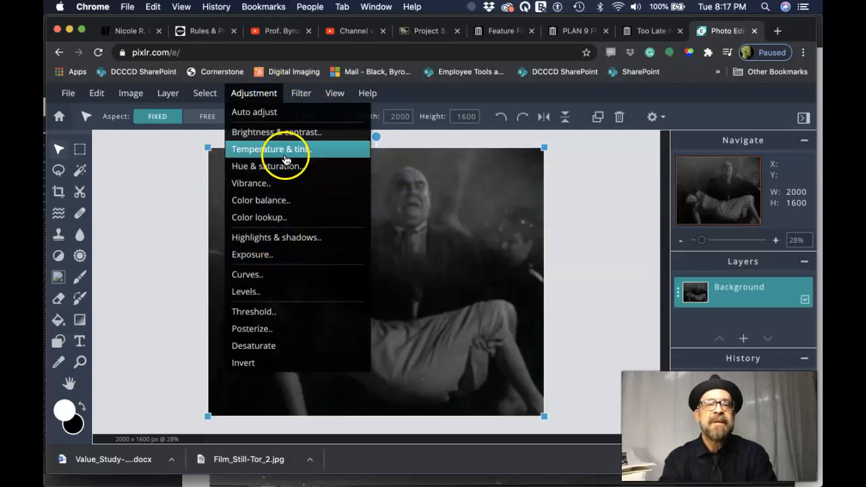
mouse_move(281, 291)
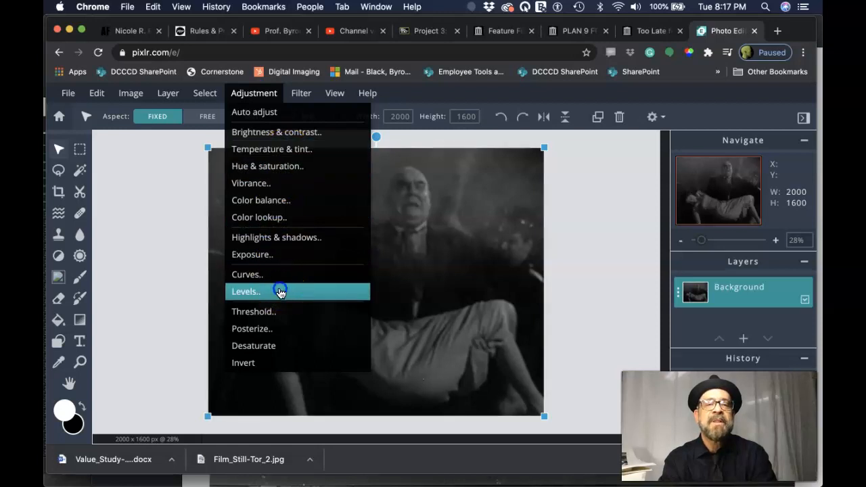
click(245, 291)
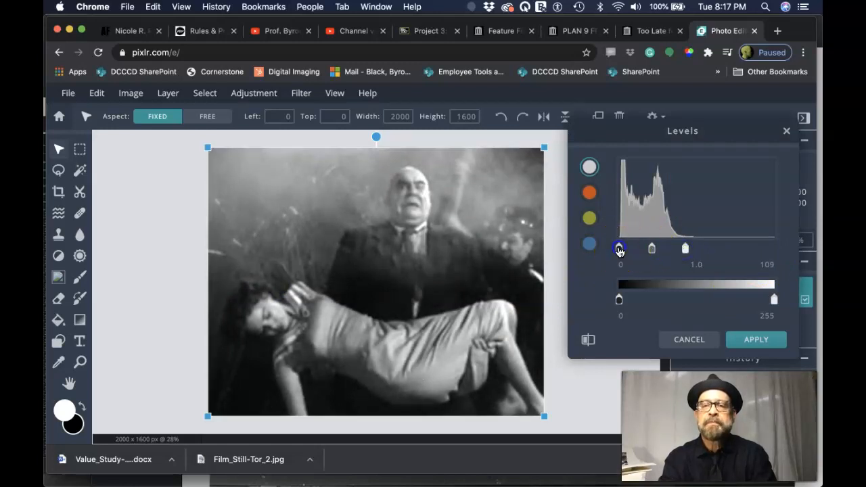
- Set the Levels black, midtone and white inputs to about 10, 1.2 and 101
drag(619, 249, 624, 249)
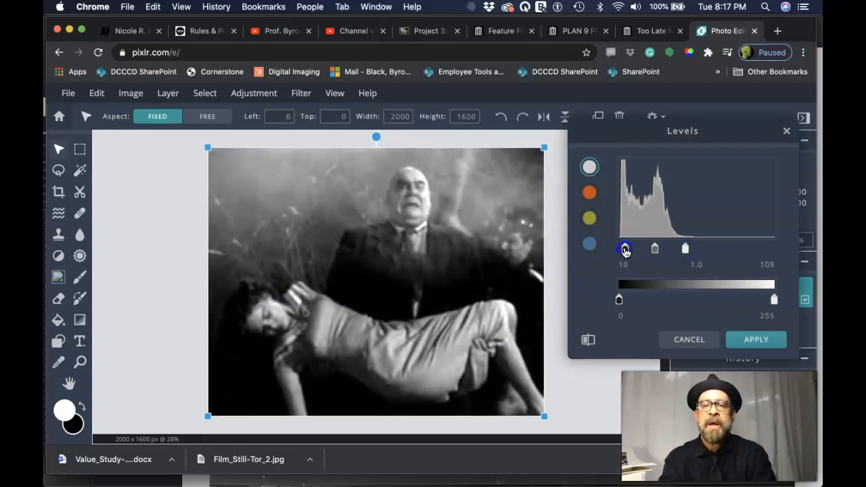
drag(625, 249, 621, 248)
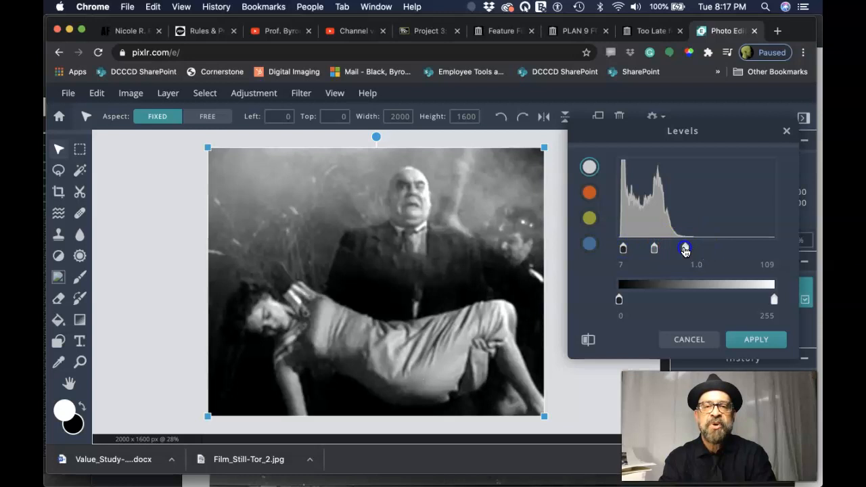
drag(685, 248, 738, 249)
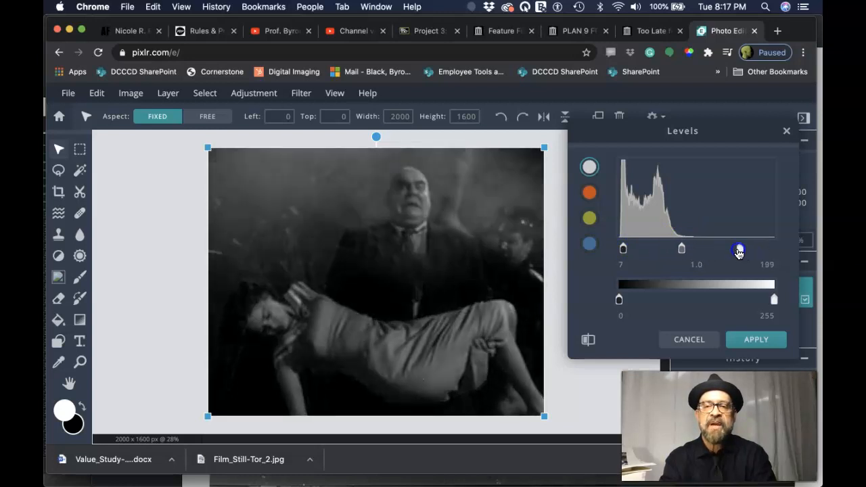
drag(739, 249, 682, 249)
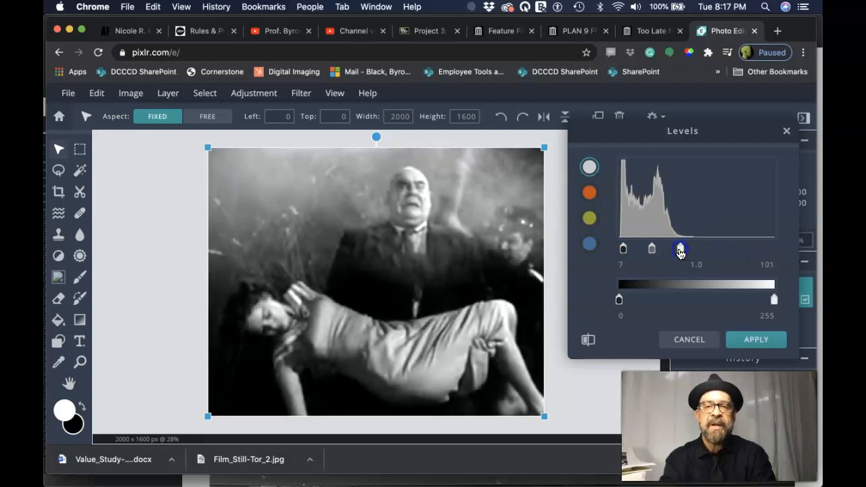
drag(680, 248, 650, 248)
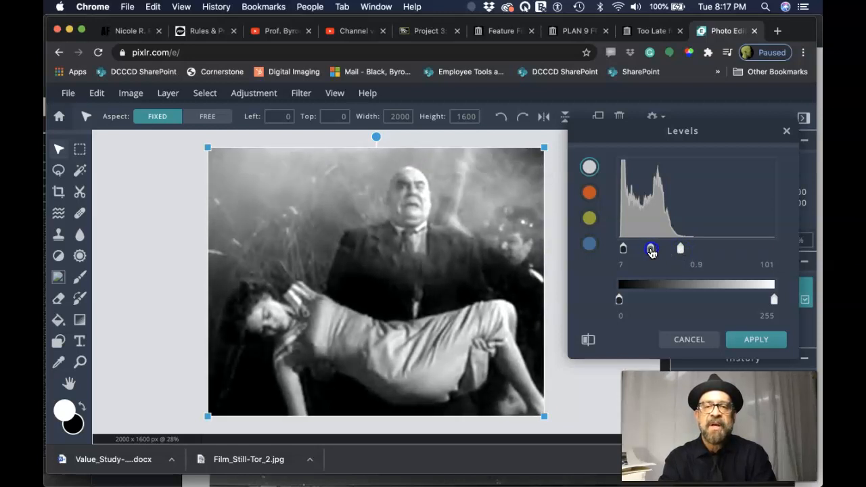
drag(651, 249, 655, 248)
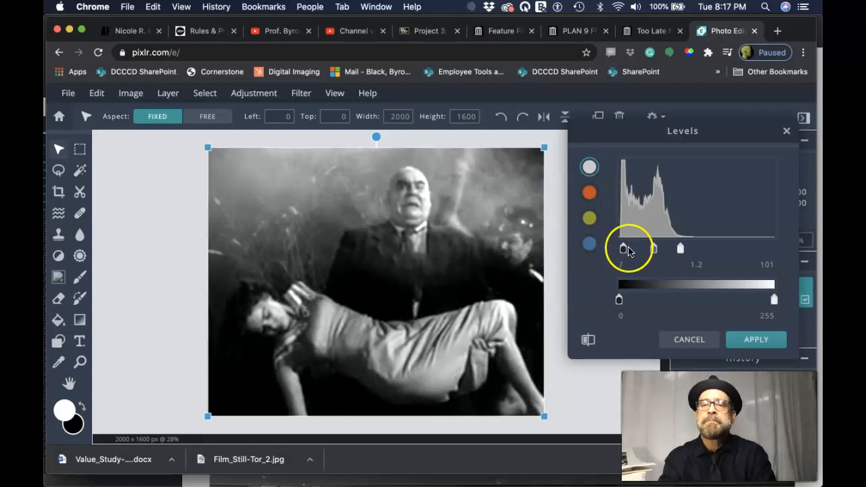
drag(622, 248, 626, 248)
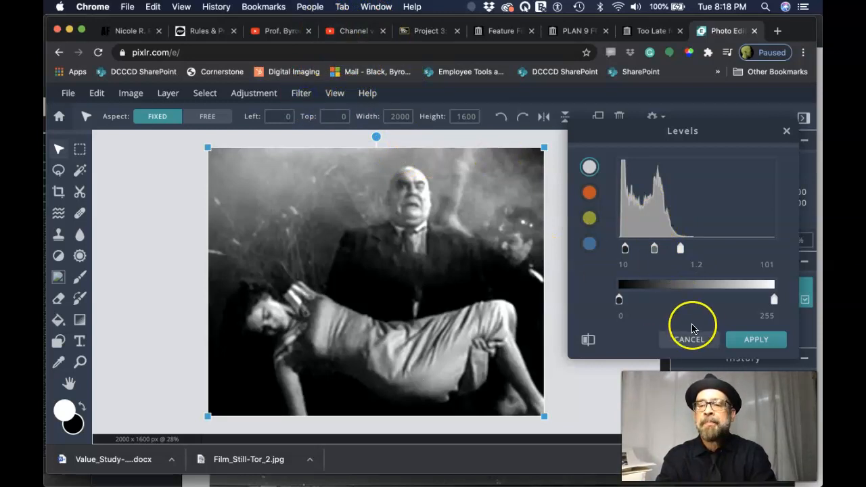
- Apply the Levels, then apply a Gaussian blur with amount 90
click(302, 93)
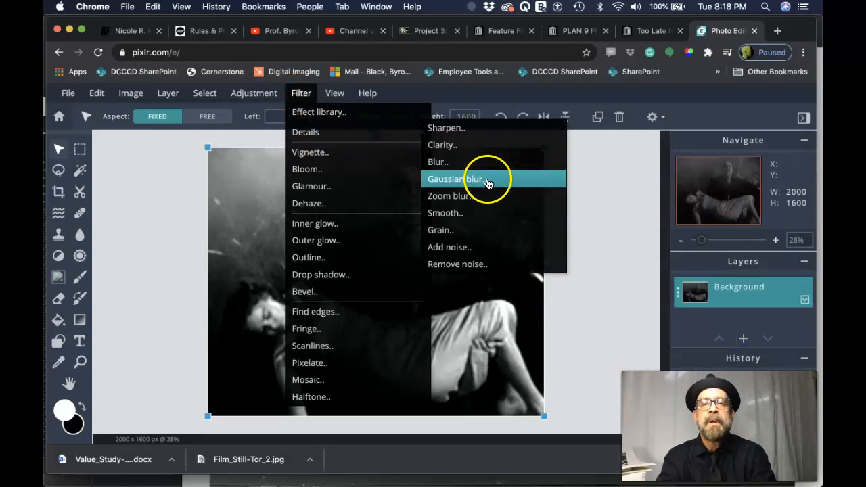
mouse_move(389, 132)
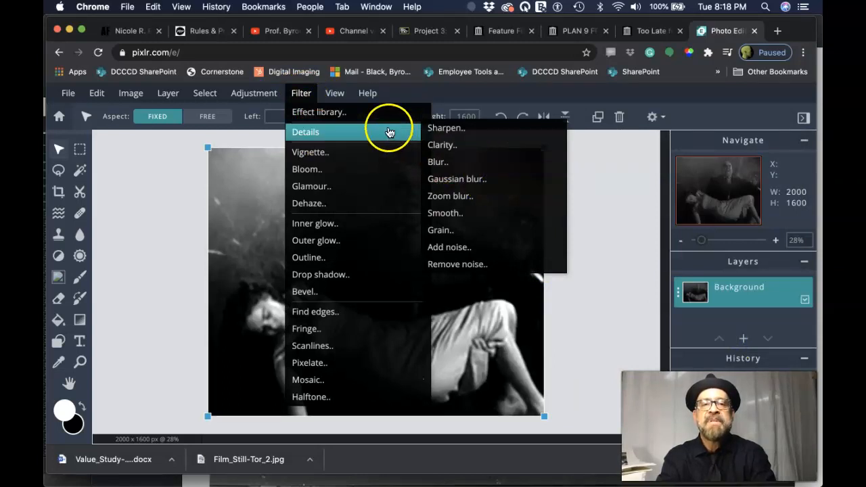
click(457, 178)
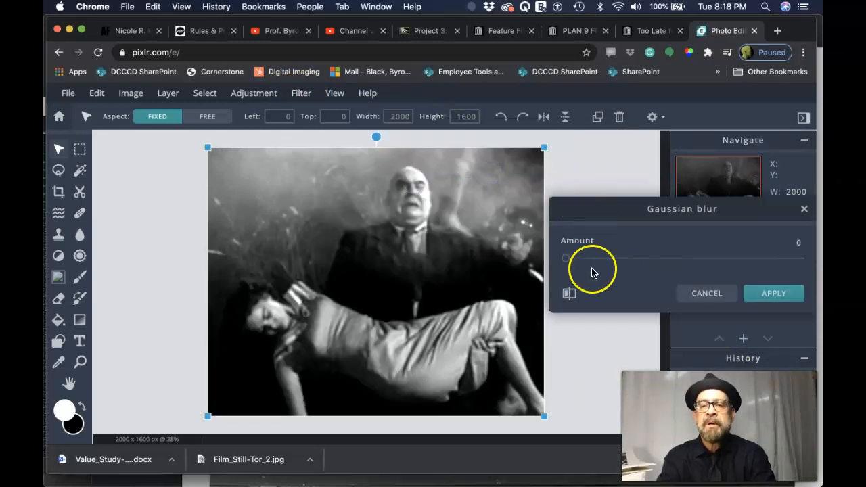
drag(565, 259, 755, 259)
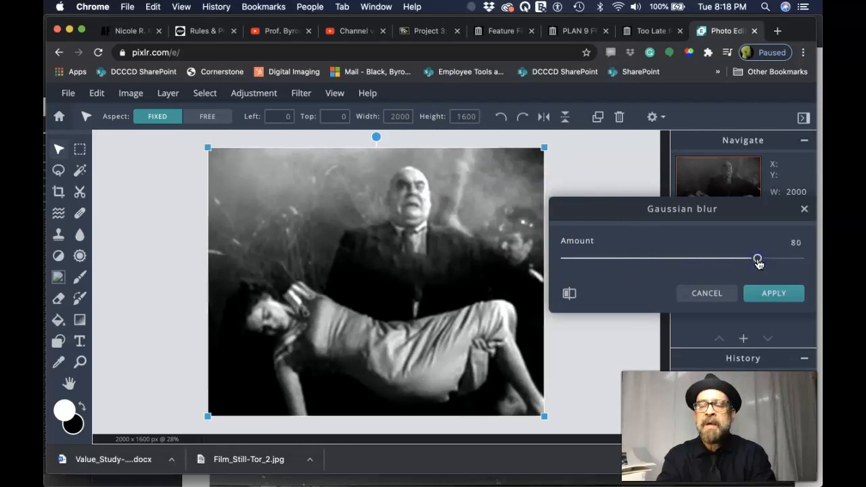
drag(758, 259, 785, 259)
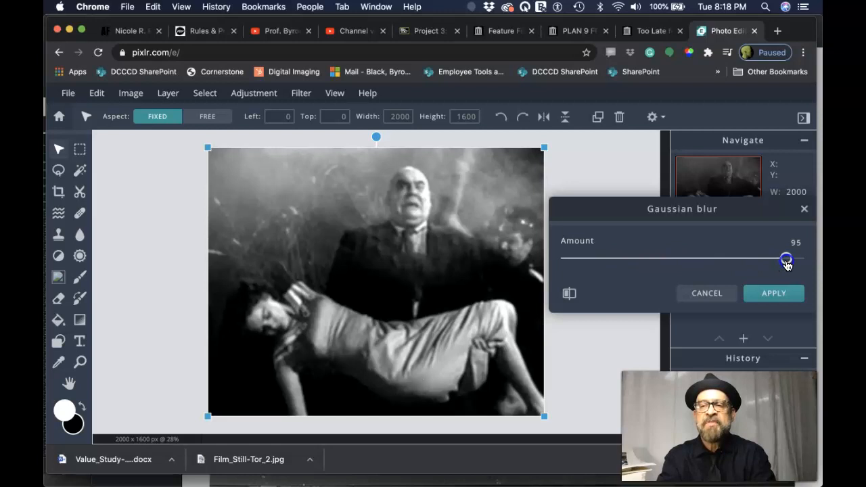
drag(787, 259, 781, 260)
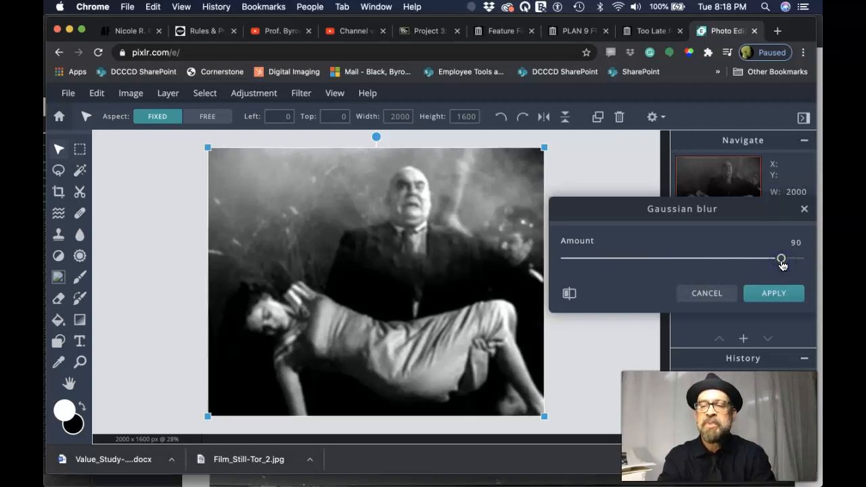
click(774, 293)
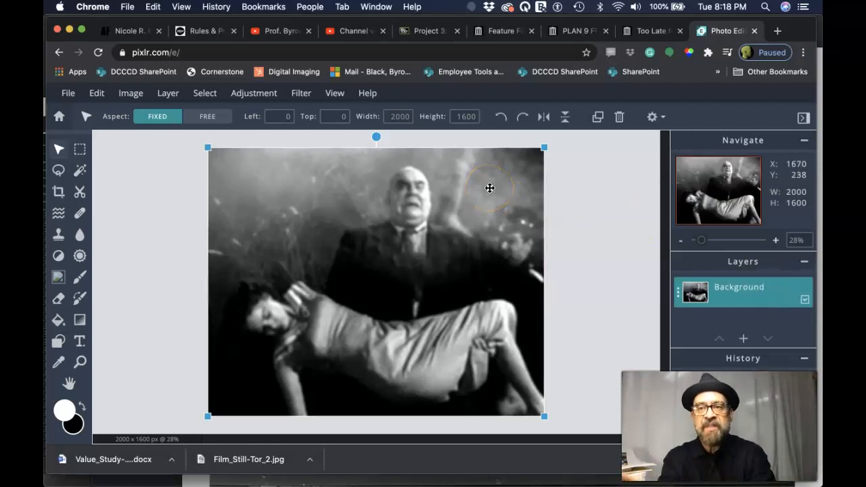
mouse_move(349, 61)
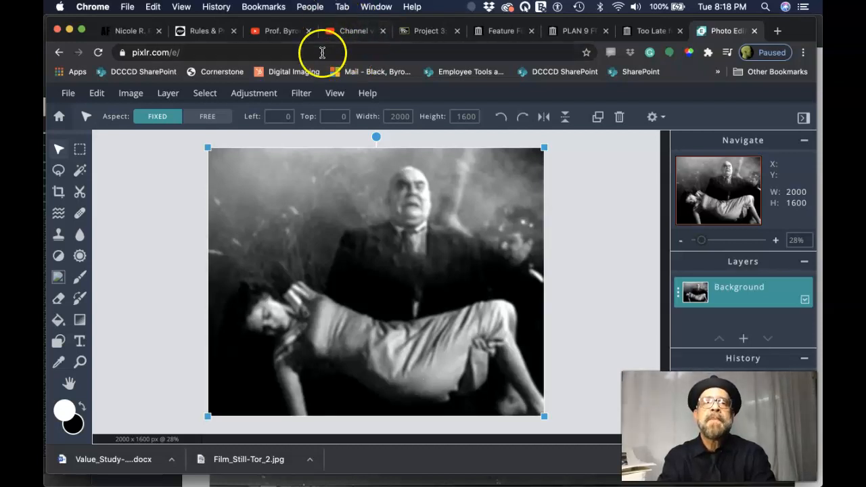
- Apply Posterize with the colors slider set to 4
click(254, 93)
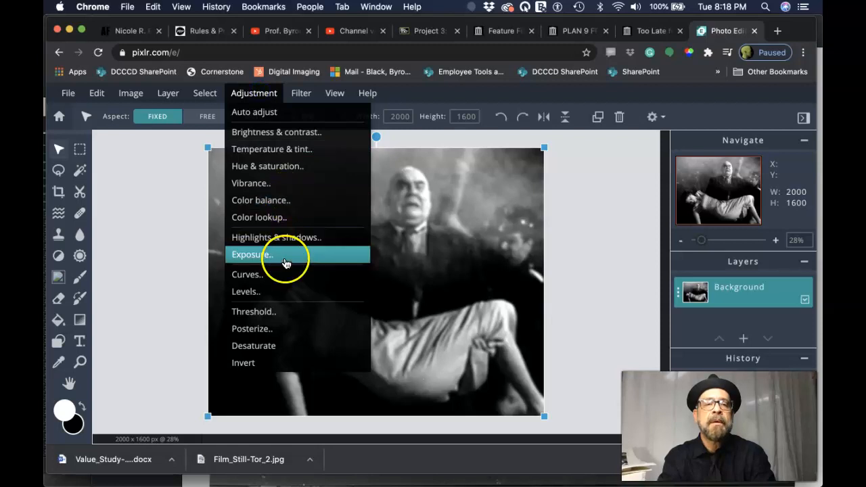
mouse_move(278, 311)
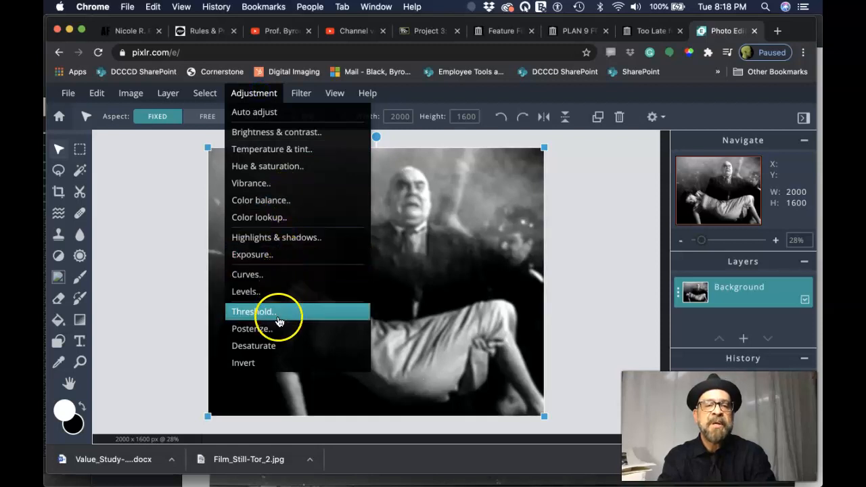
click(251, 329)
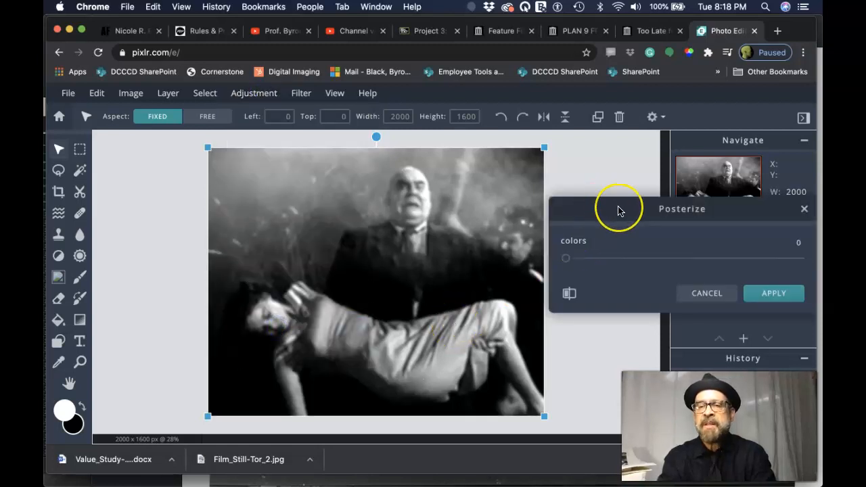
mouse_move(595, 261)
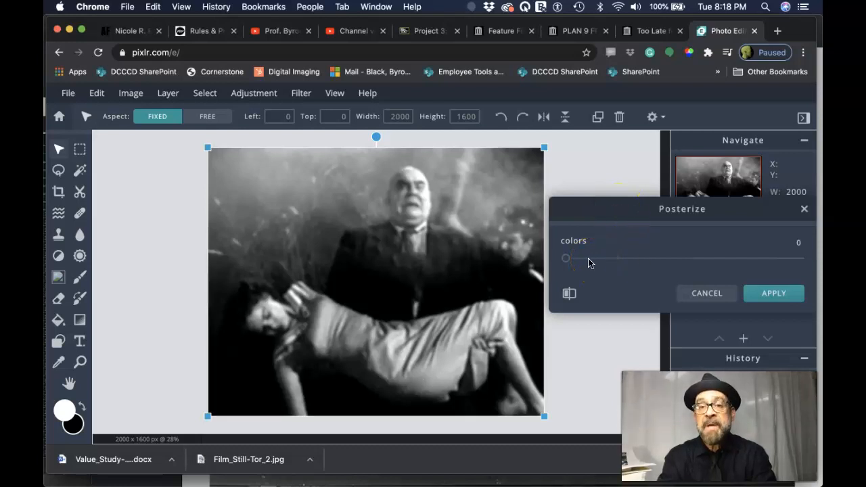
drag(566, 258, 584, 261)
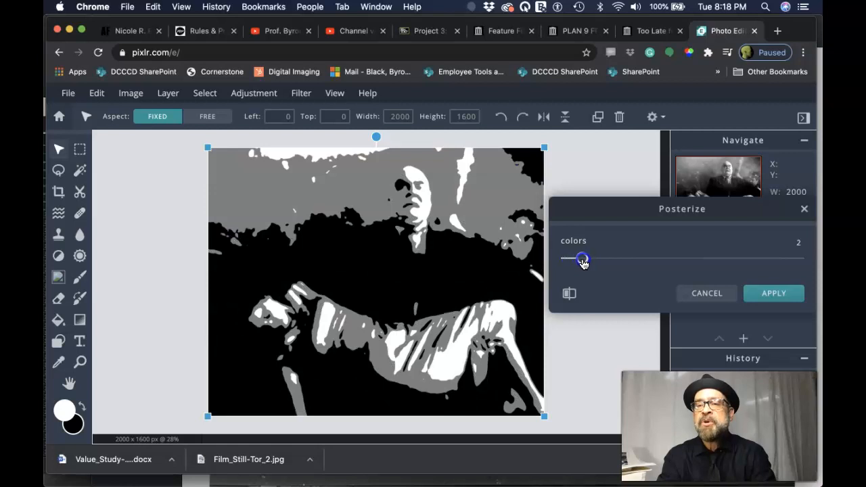
drag(582, 261, 594, 261)
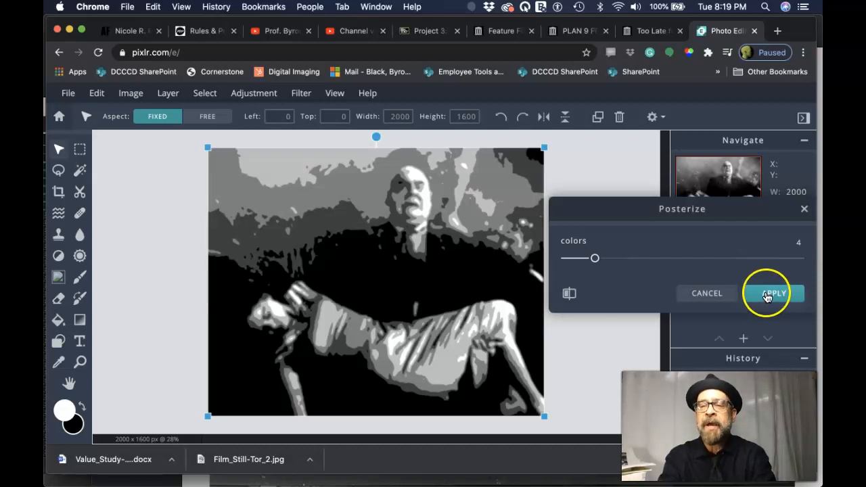
click(773, 293)
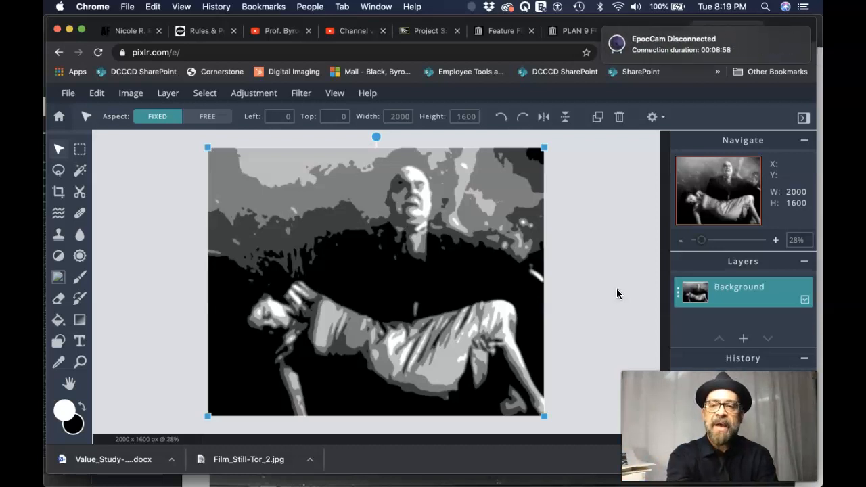
key(cmd+z)
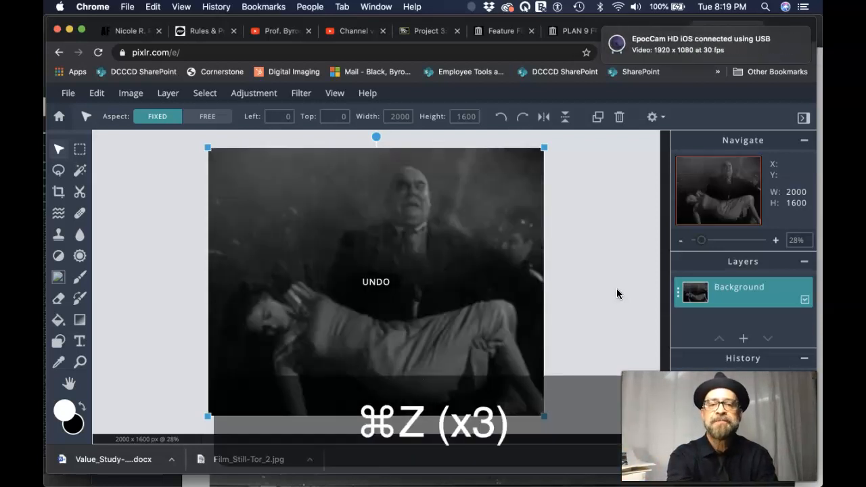
key(cmd+z)
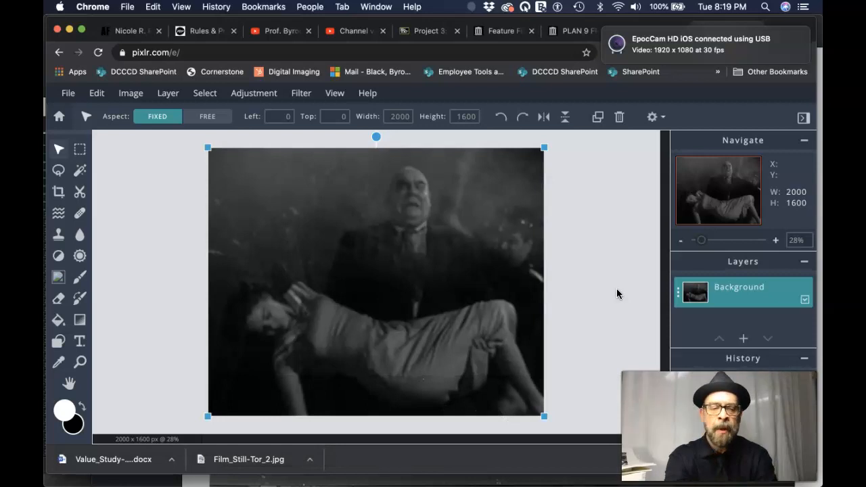
key(shift+cmd+z)
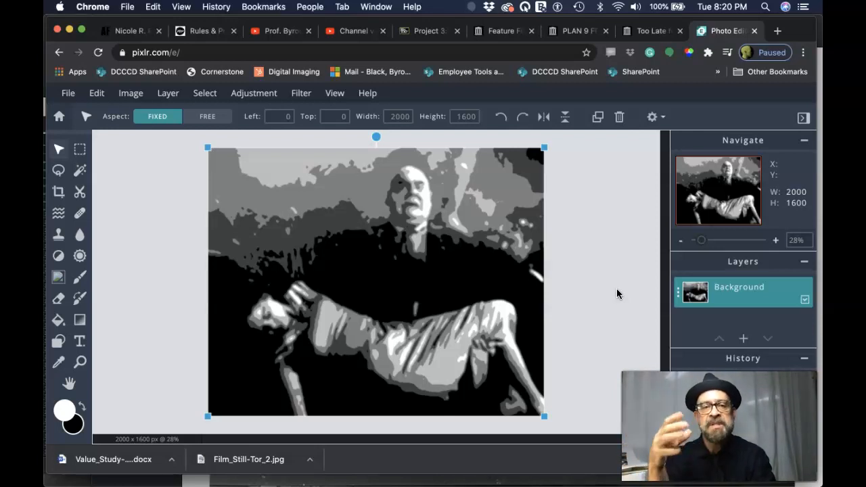
mouse_move(132, 157)
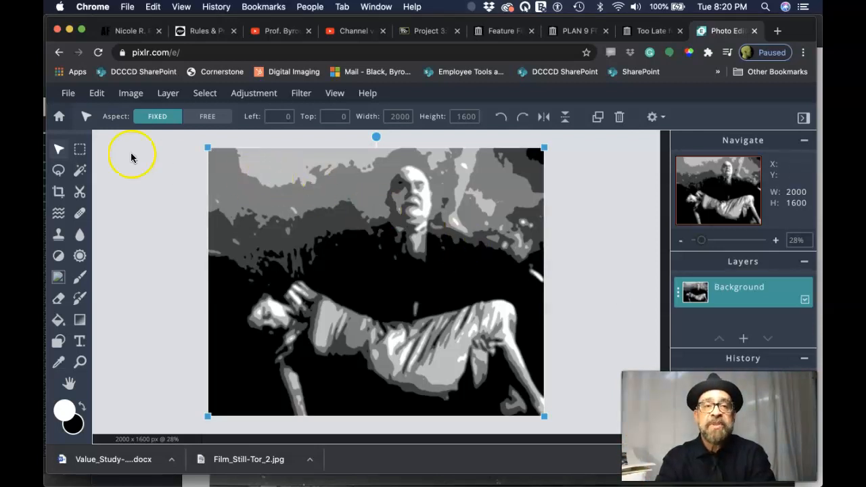
mouse_move(116, 156)
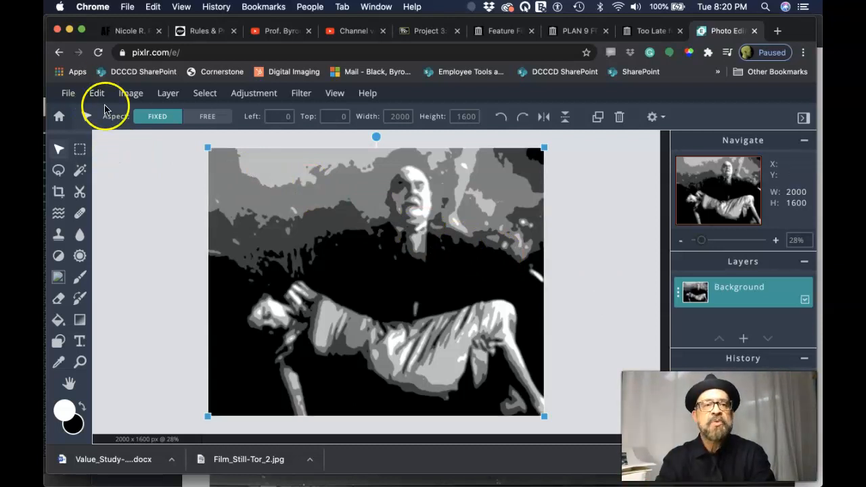
- Resize the posterized still to 1500 px wide (1500×1200) with proportions constrained
click(130, 92)
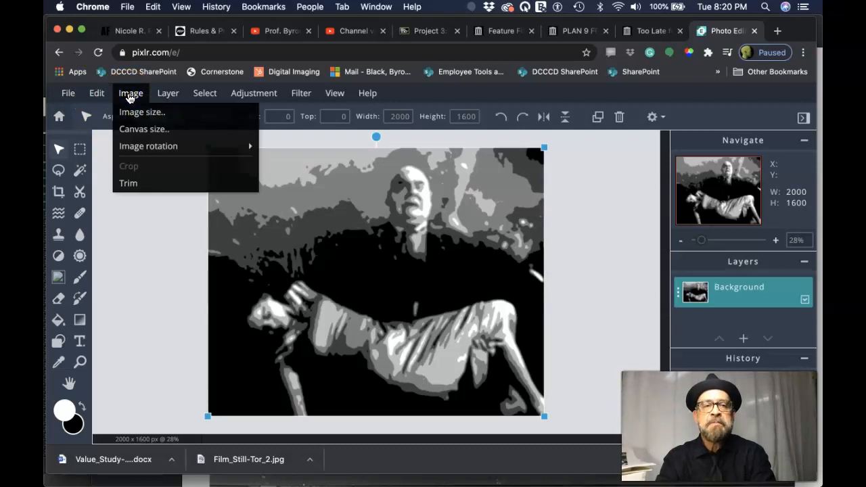
mouse_move(142, 112)
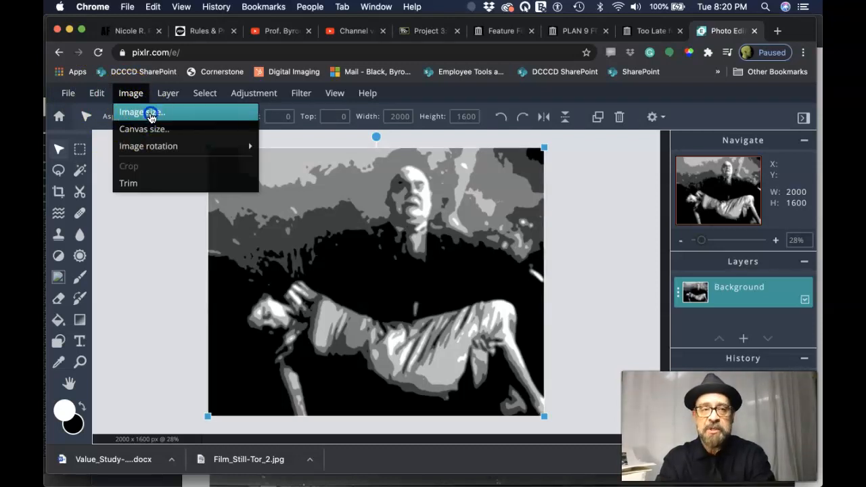
click(140, 112)
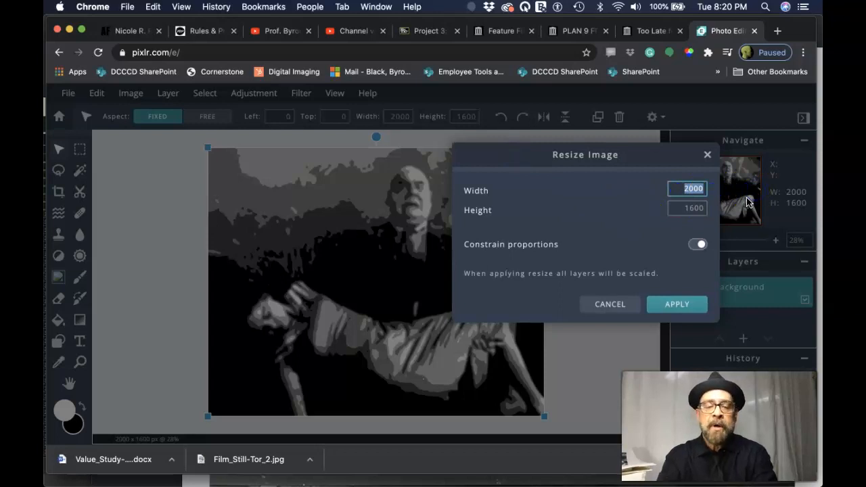
text(1500)
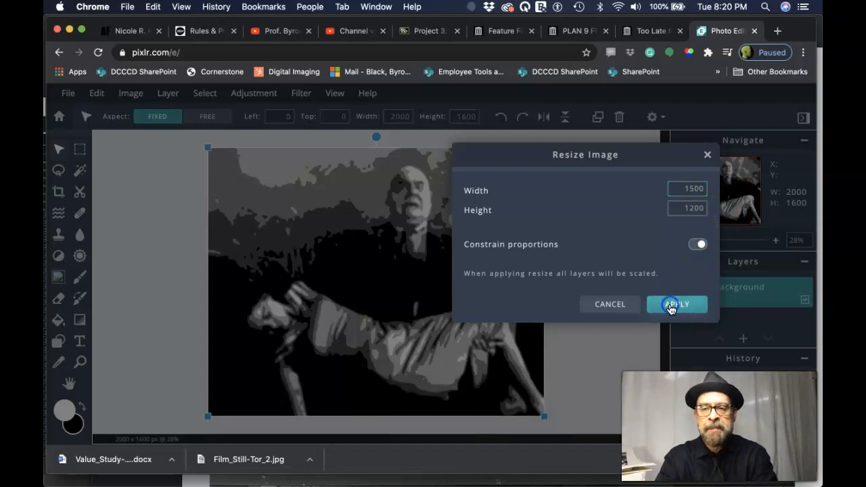
click(677, 304)
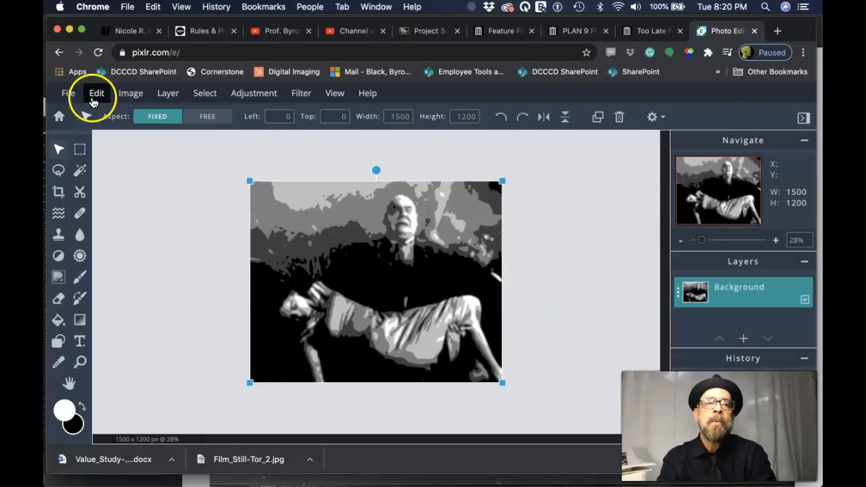
- Download the resized still as high-quality JPG Film_Still-Tor.jpg and close the confirmation
click(67, 93)
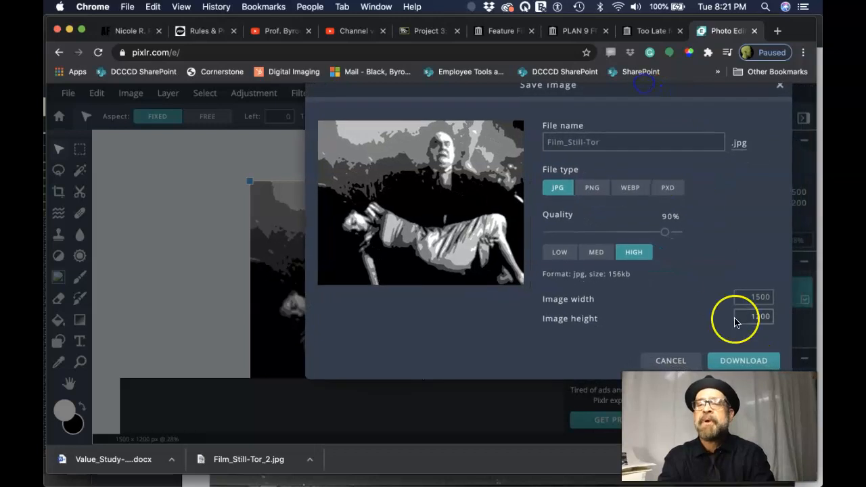
click(743, 360)
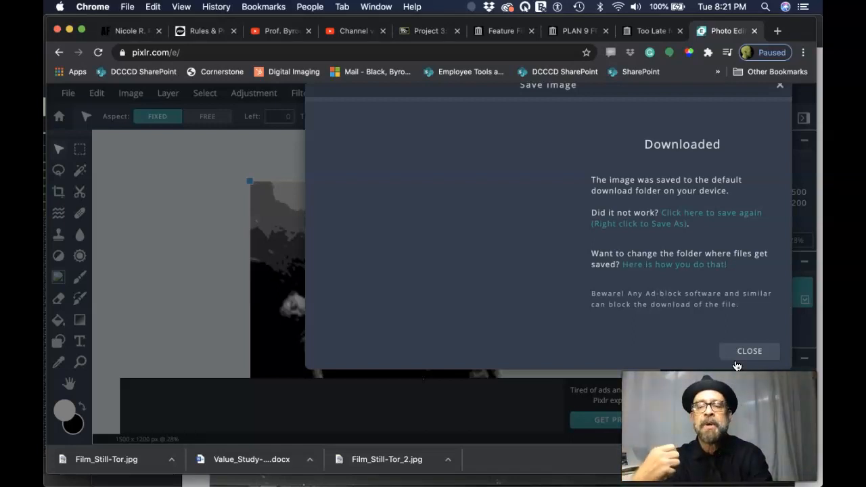
click(749, 351)
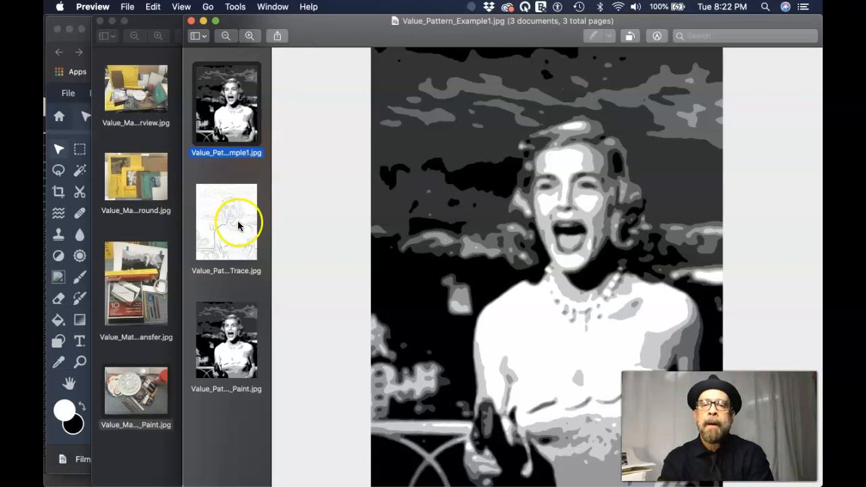
- Show the Value_Pattern_Example_Trace line drawing, then move to the next image
click(226, 221)
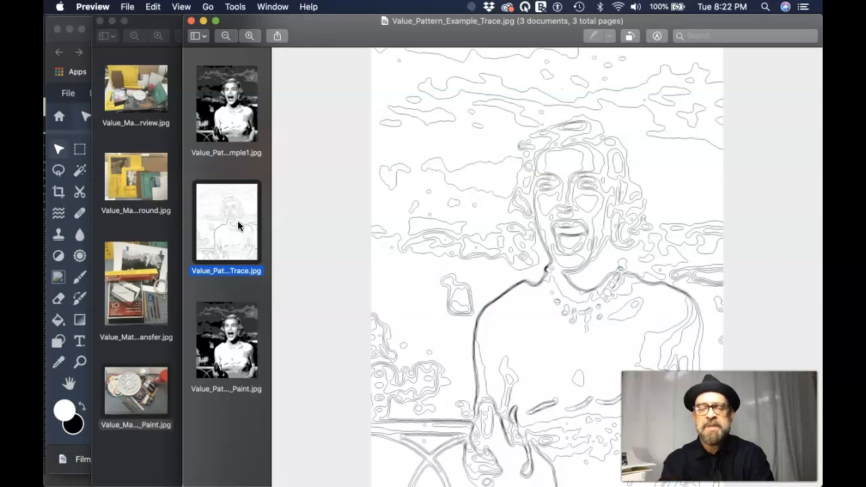
mouse_move(488, 178)
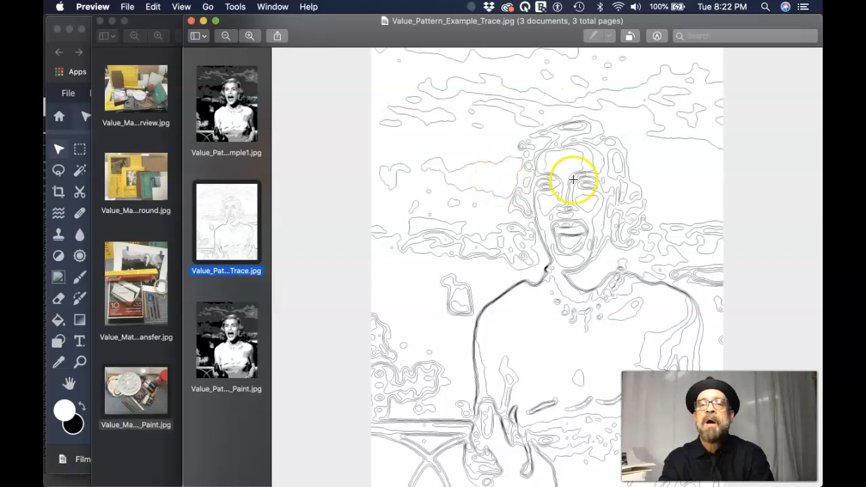
mouse_move(588, 161)
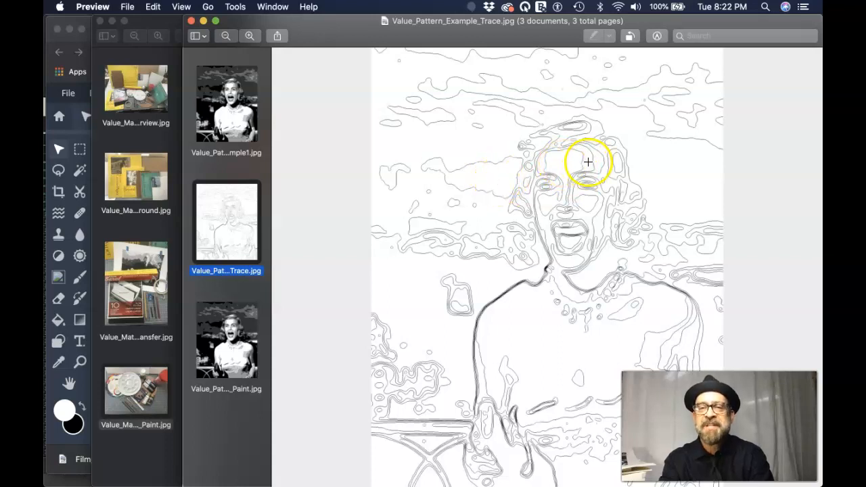
mouse_move(607, 152)
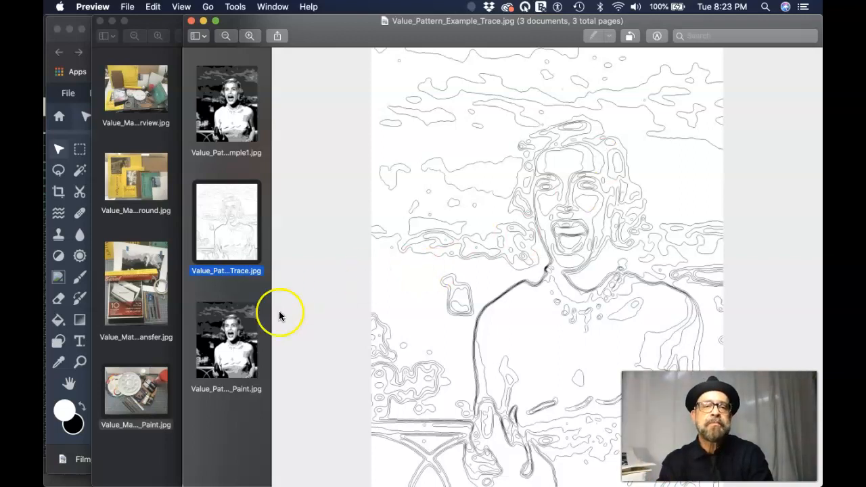
click(227, 340)
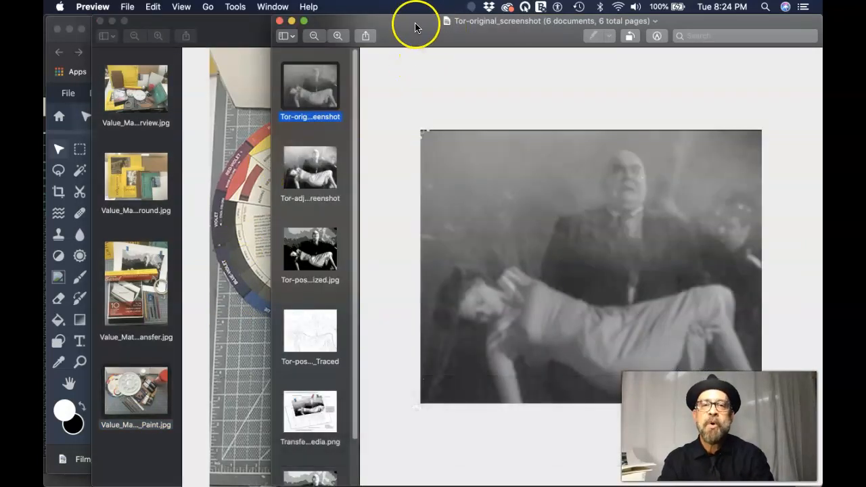
mouse_move(553, 201)
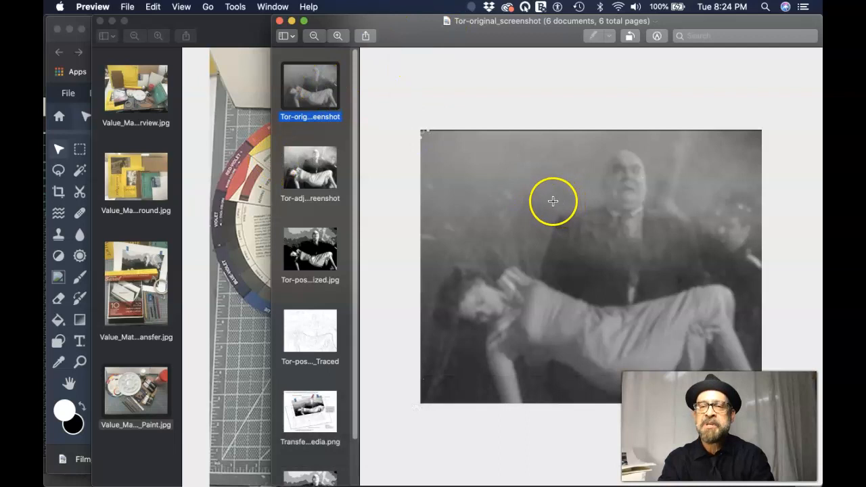
- Step through the Tor set's adjusted, posterized and traced images to Tor-painted.jpg
click(310, 167)
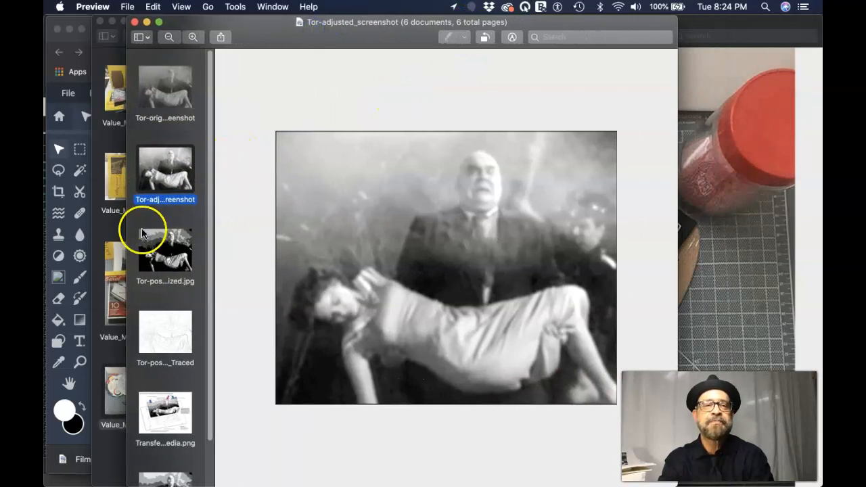
click(165, 251)
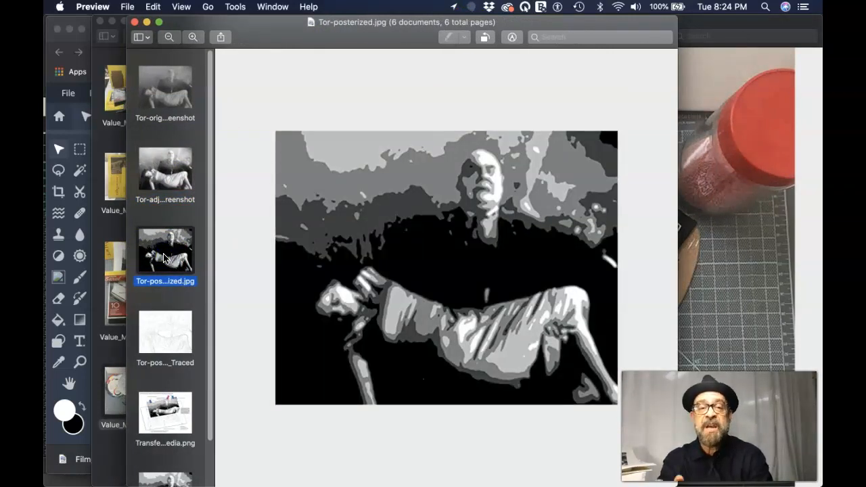
click(165, 332)
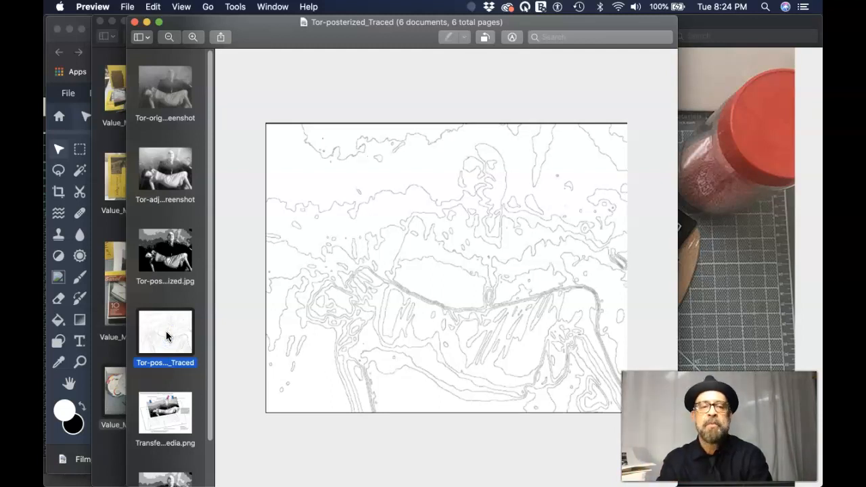
scroll(down, 3)
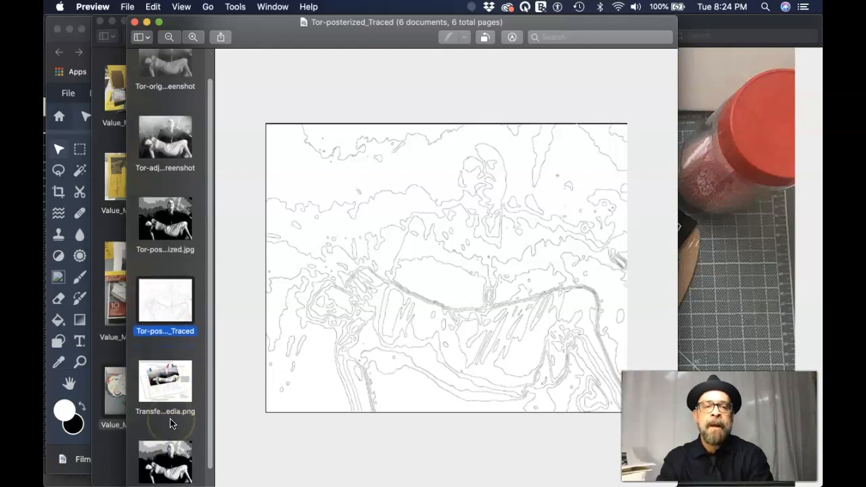
click(165, 447)
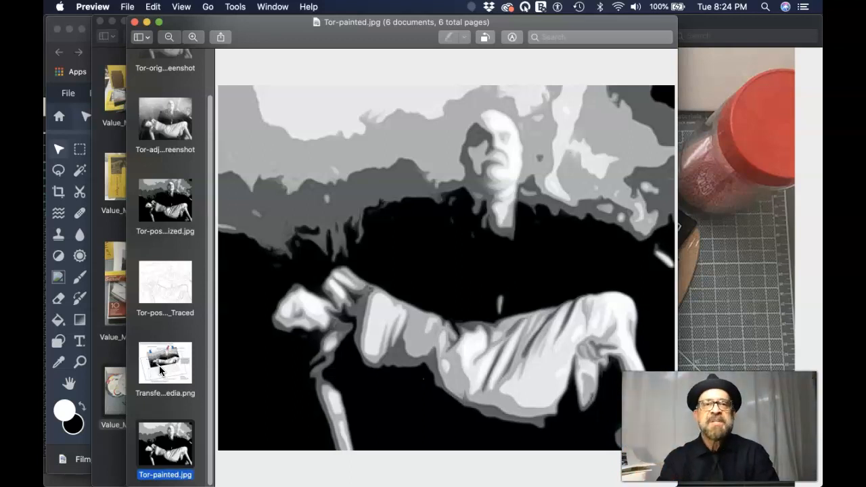
mouse_move(301, 22)
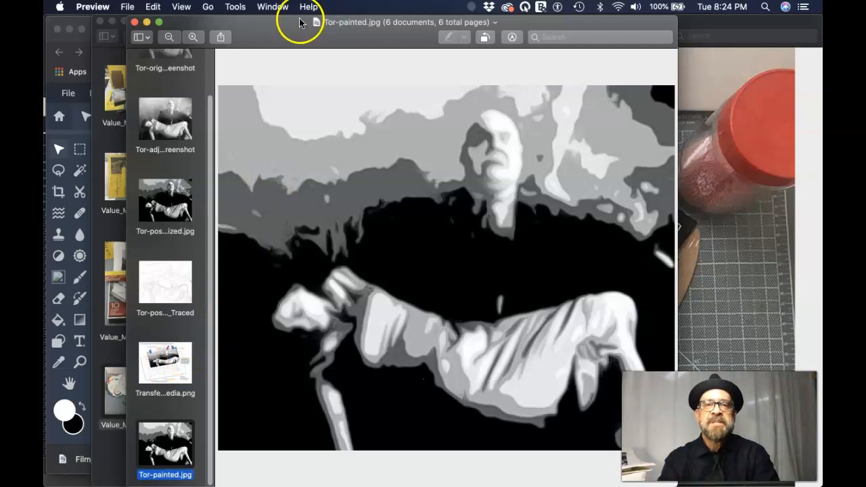